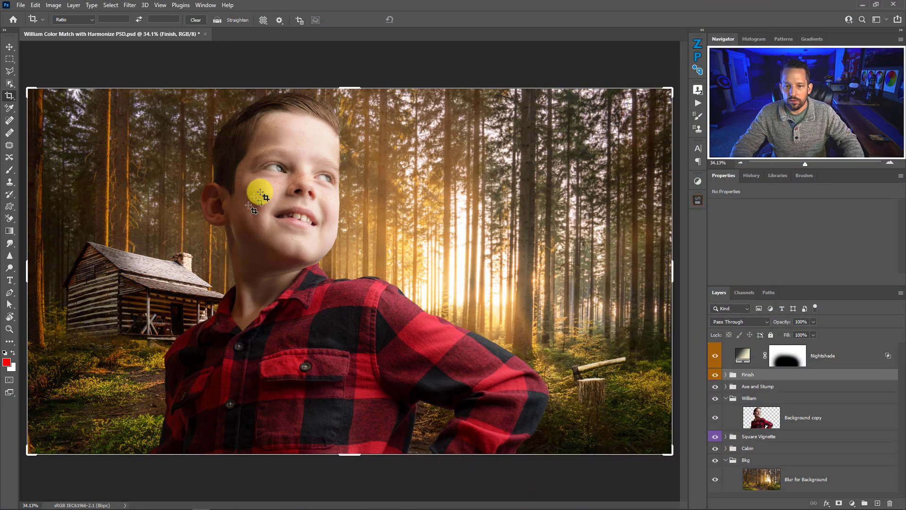
mouse_move(474, 263)
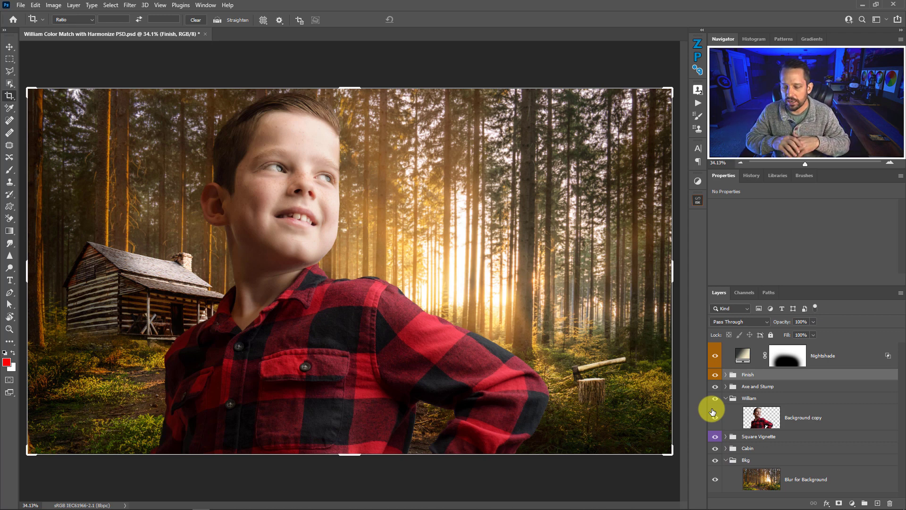
mouse_move(715, 412)
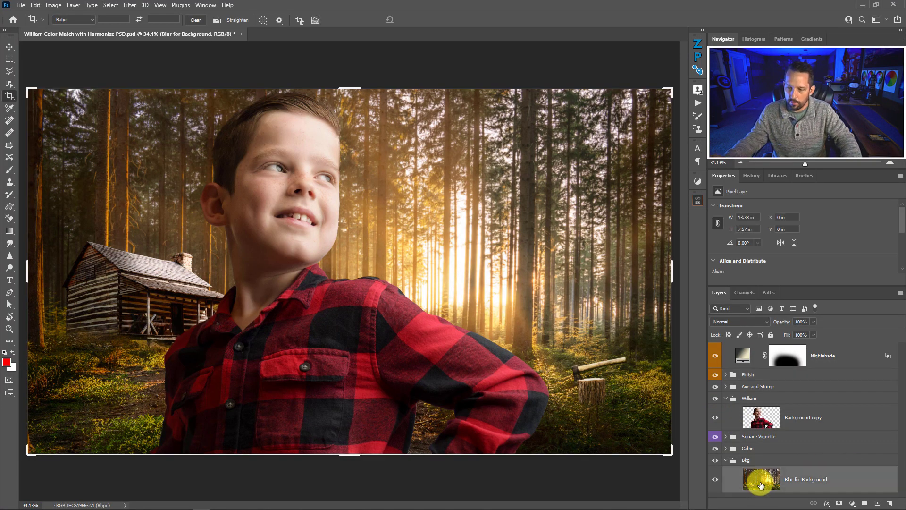
Duplicate Blur for Background with Ctrl+J and average the copy via Filter > Blur > Average.
key(Ctrl+J)
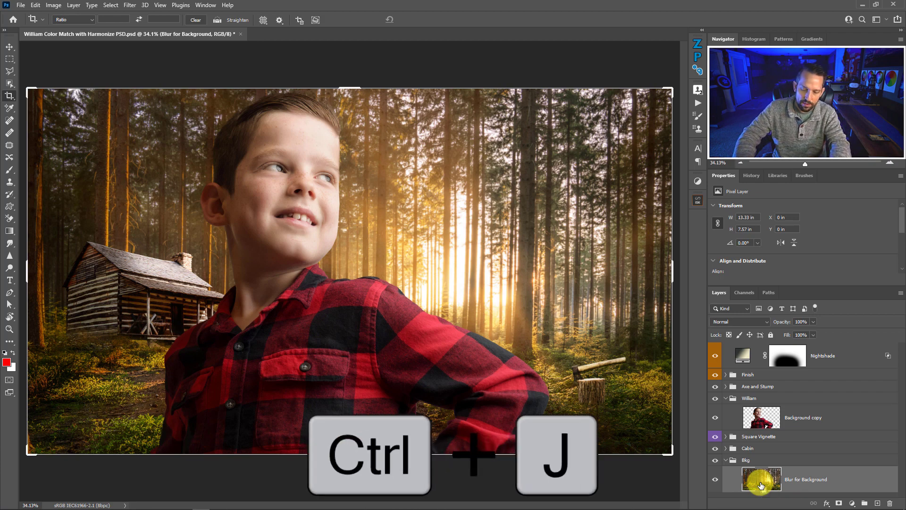
key(ctrl+j)
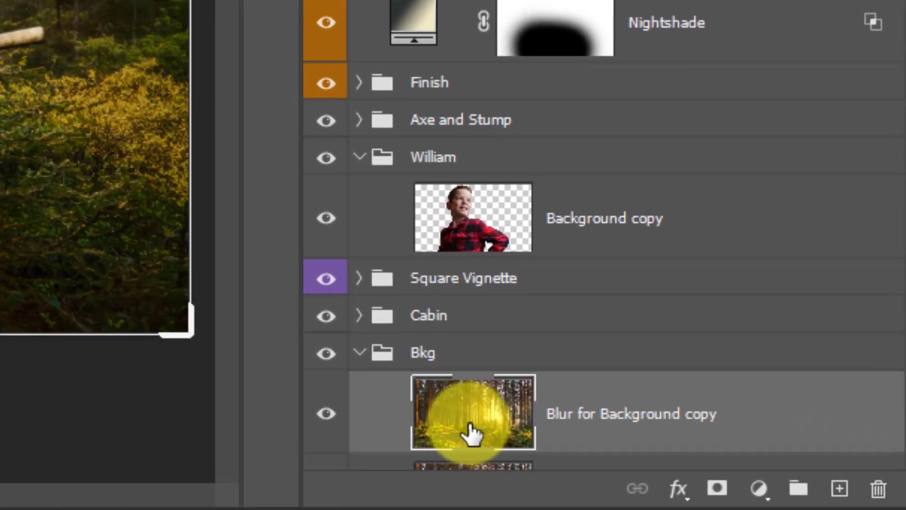
scroll(down, 3)
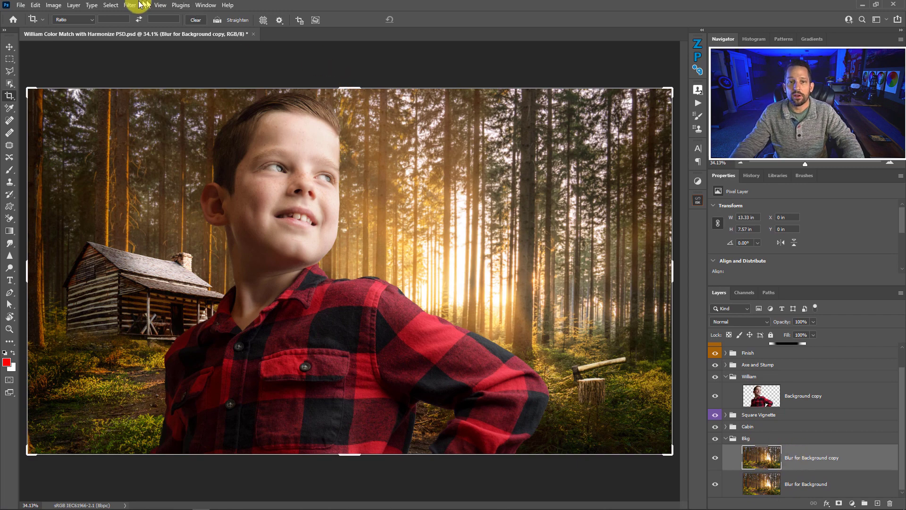
click(129, 5)
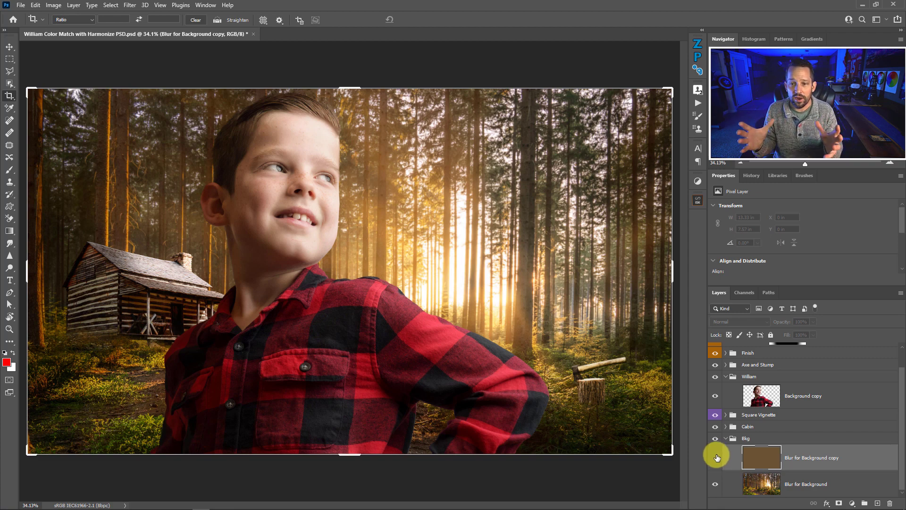
mouse_move(716, 458)
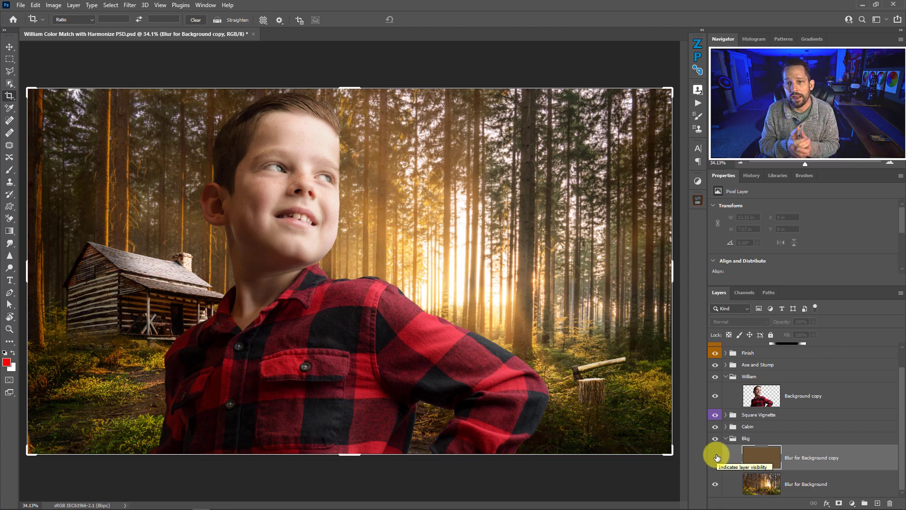
Show the brown copy clipped to the boy, in Color blend mode at about 29% opacity.
click(716, 457)
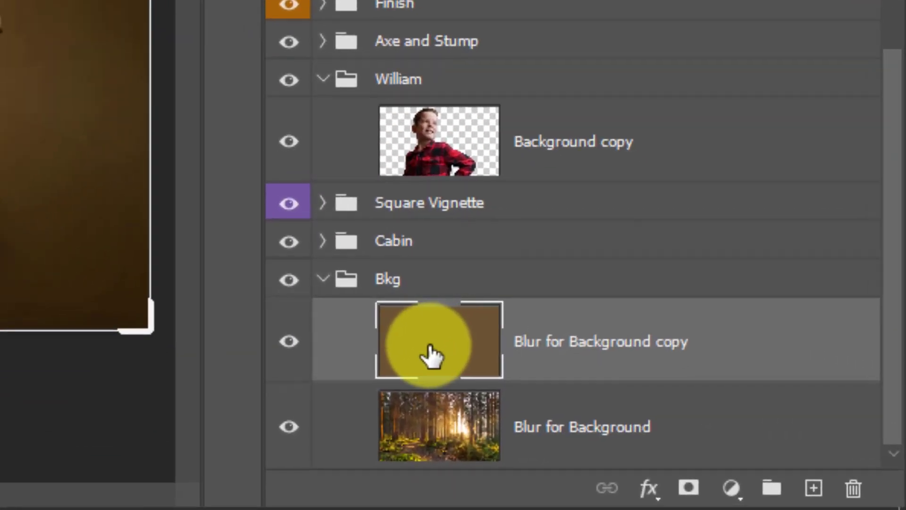
mouse_move(410, 124)
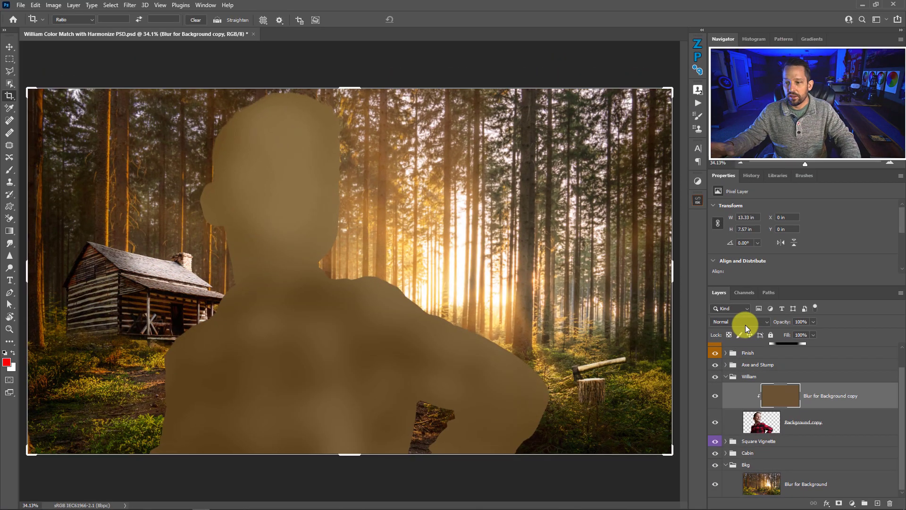
click(739, 321)
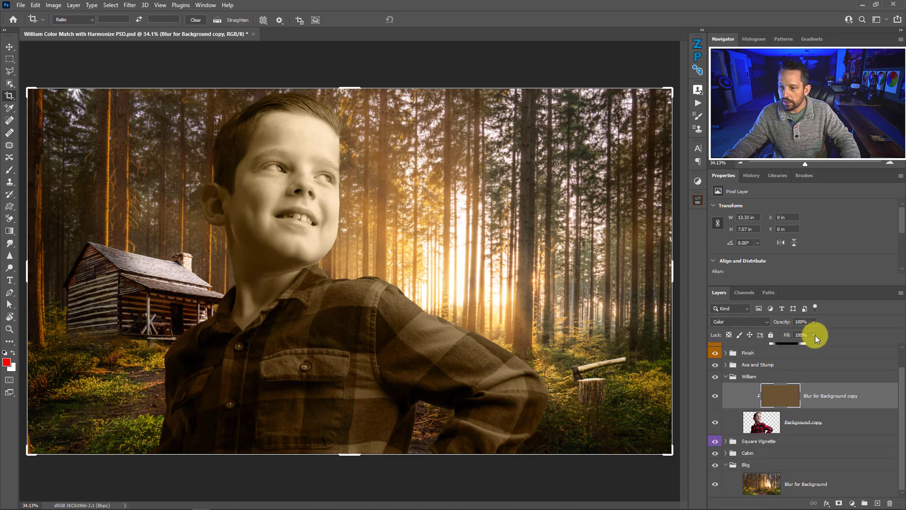
drag(816, 334, 784, 334)
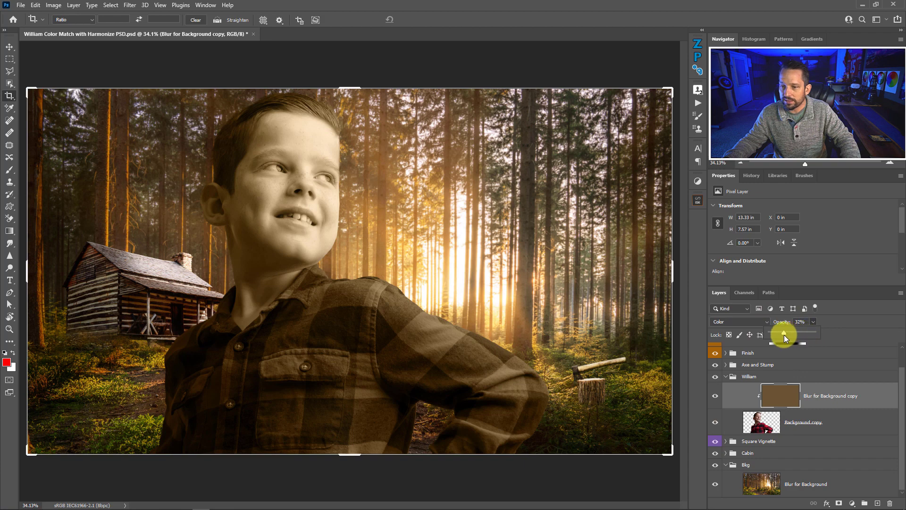
drag(795, 334, 788, 334)
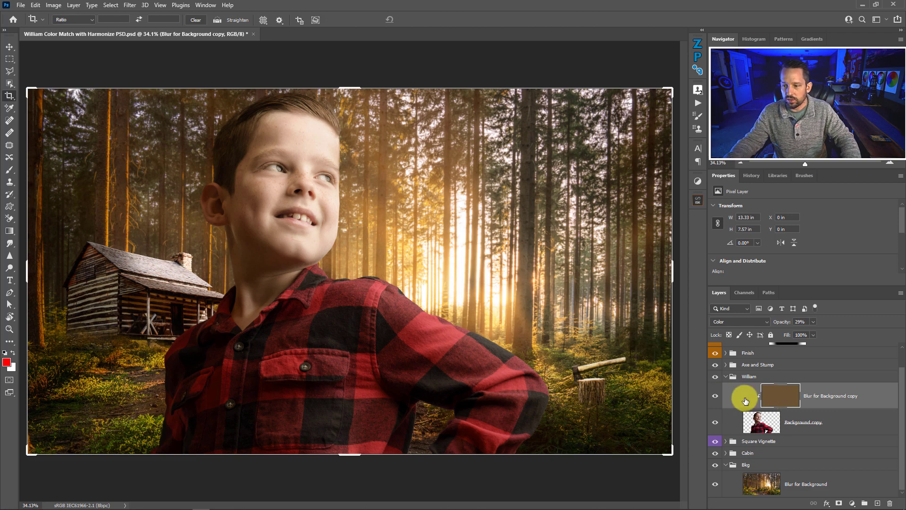
mouse_move(719, 409)
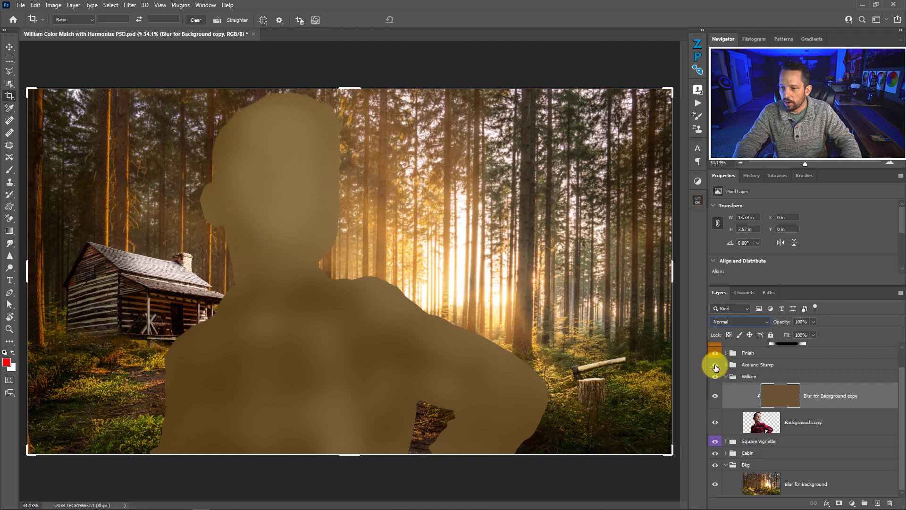
Hide the Axe and Stump group and sample the silhouette's brown as foreground colour.
click(726, 353)
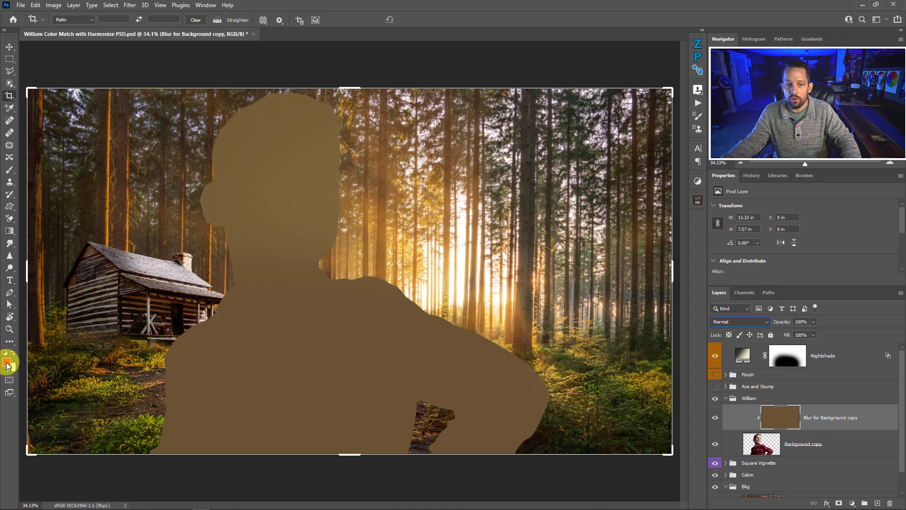
click(6, 362)
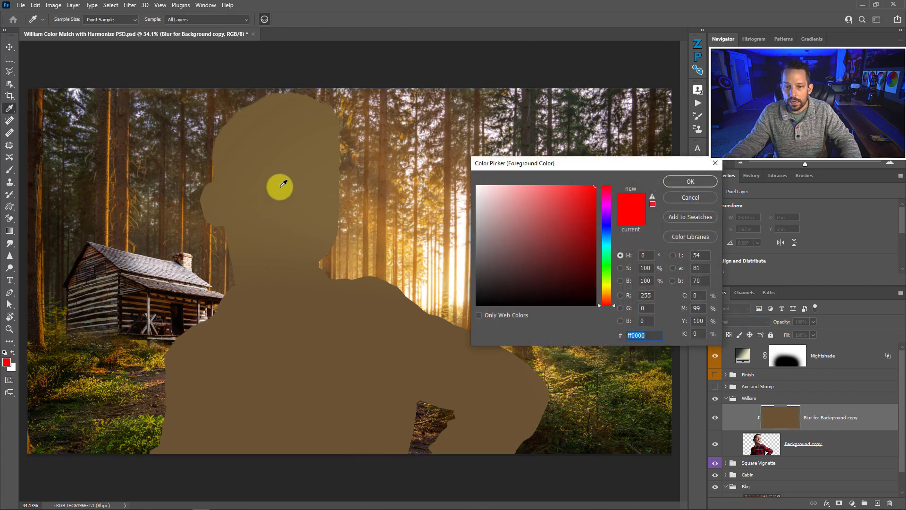
click(538, 248)
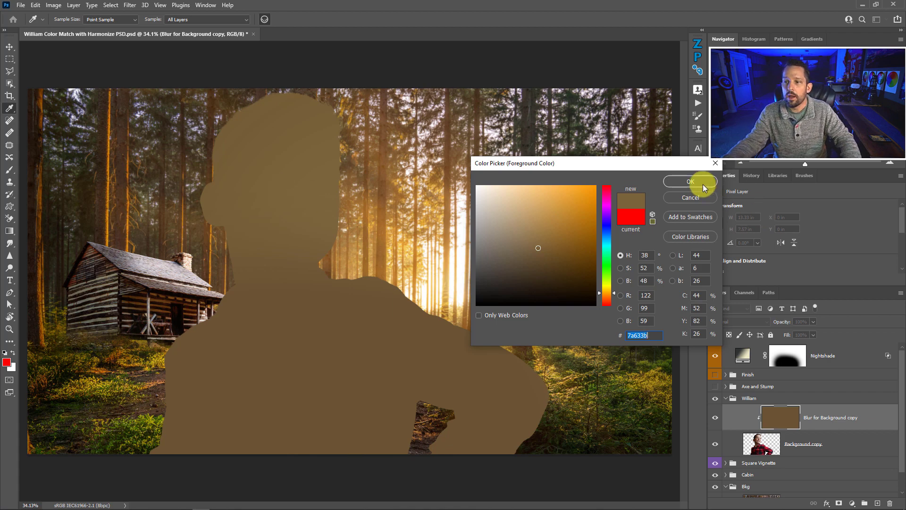
click(689, 180)
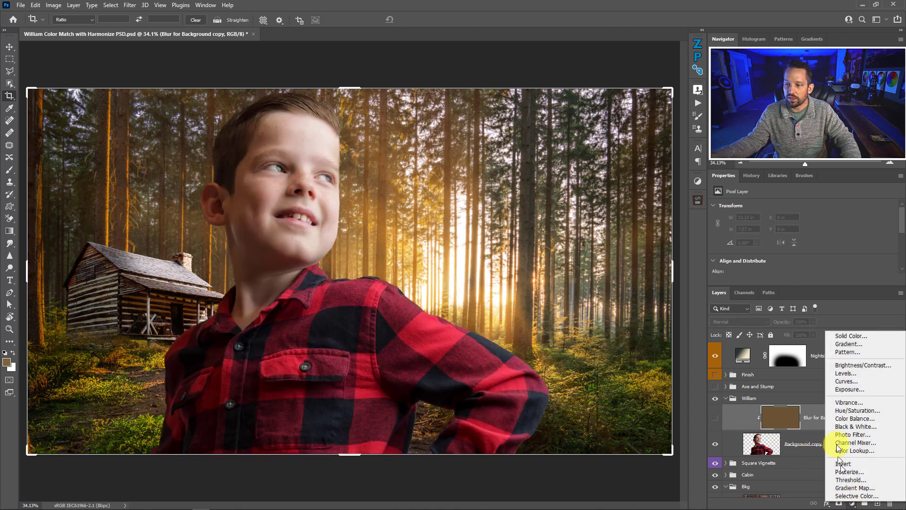
Add a brown solid colour fill layer, set its blend mode and lower it to a faint tint.
click(850, 336)
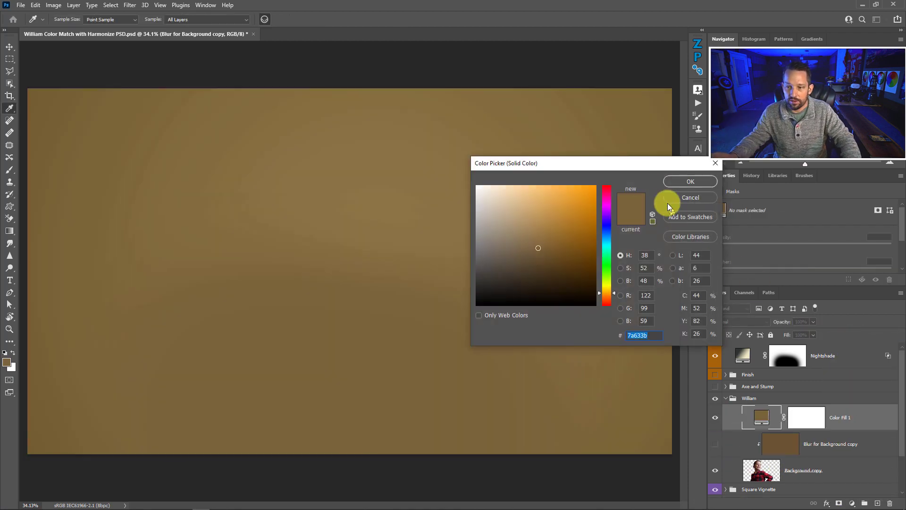
click(690, 181)
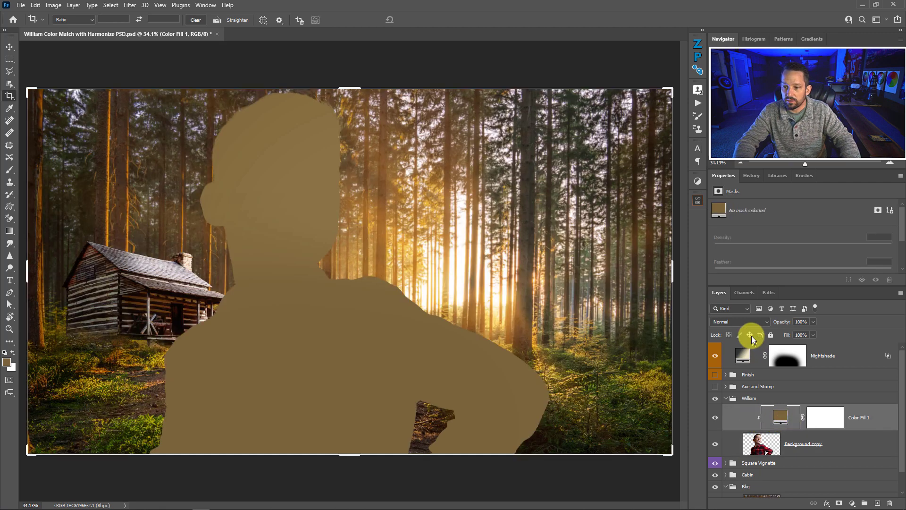
click(739, 322)
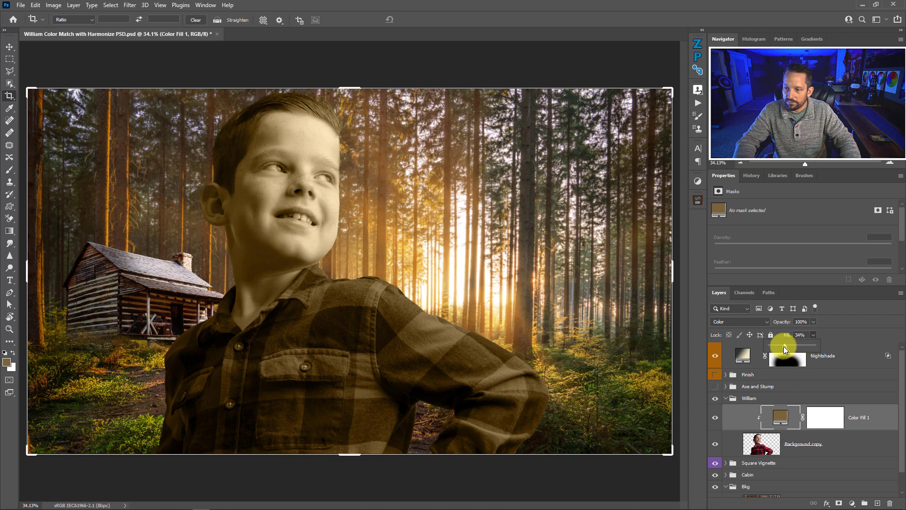
drag(786, 344, 777, 344)
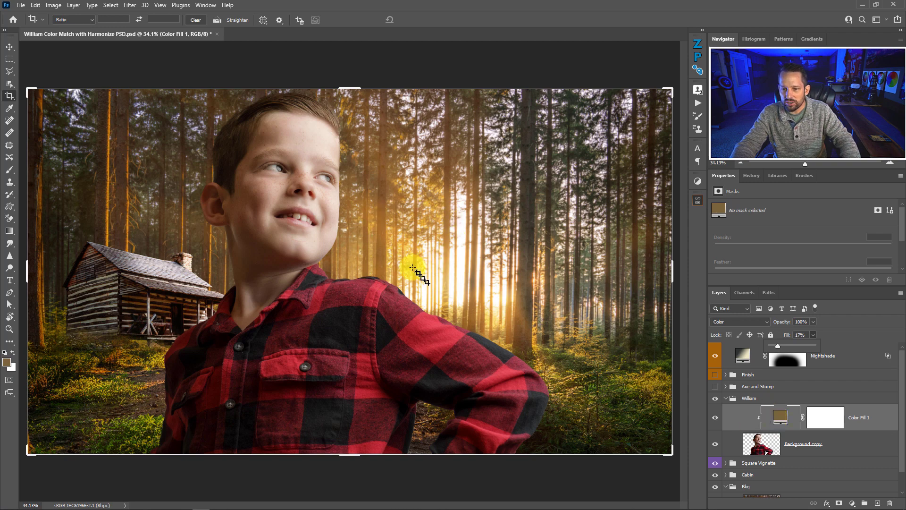
Change Color Fill 1's colour to bright orange #ffa200.
click(778, 417)
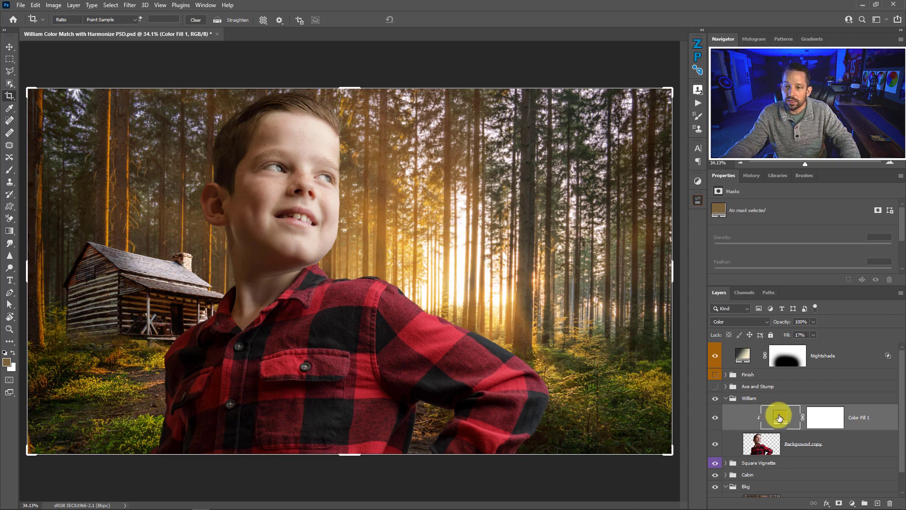
double_click(779, 417)
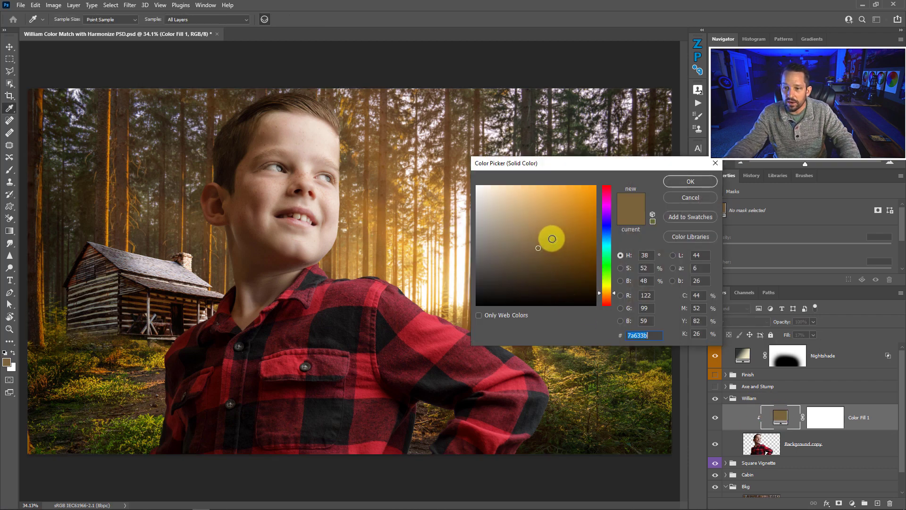
click(578, 227)
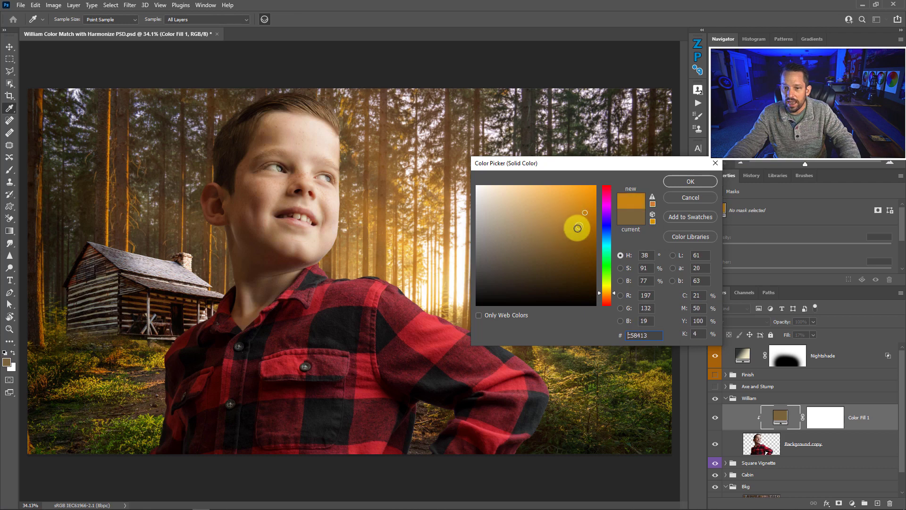
click(569, 203)
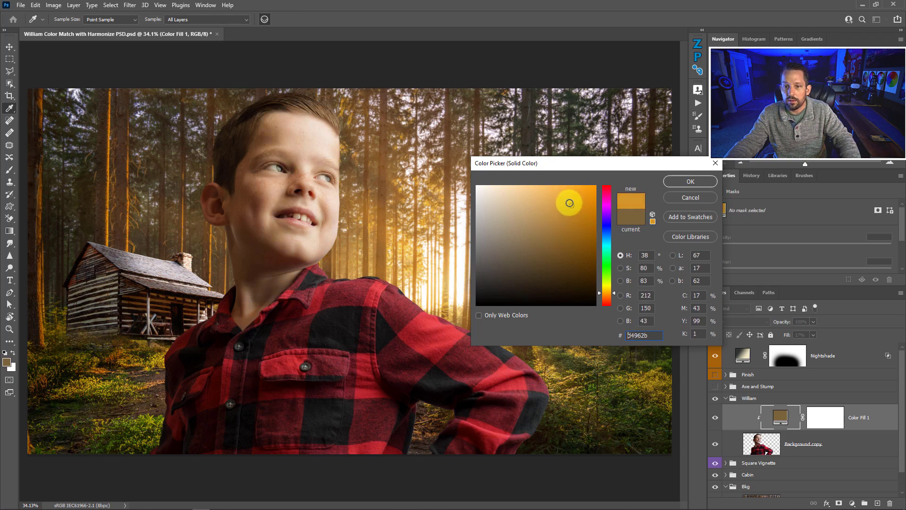
click(577, 190)
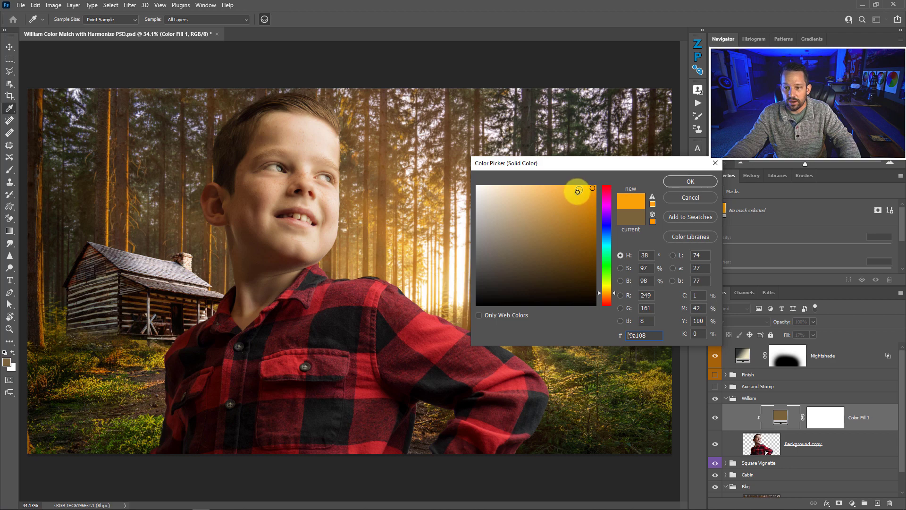
click(560, 216)
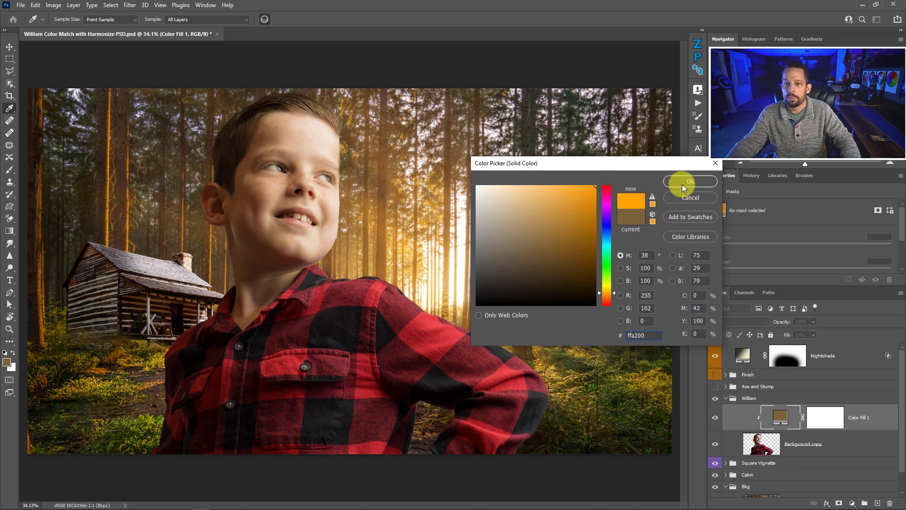
click(690, 181)
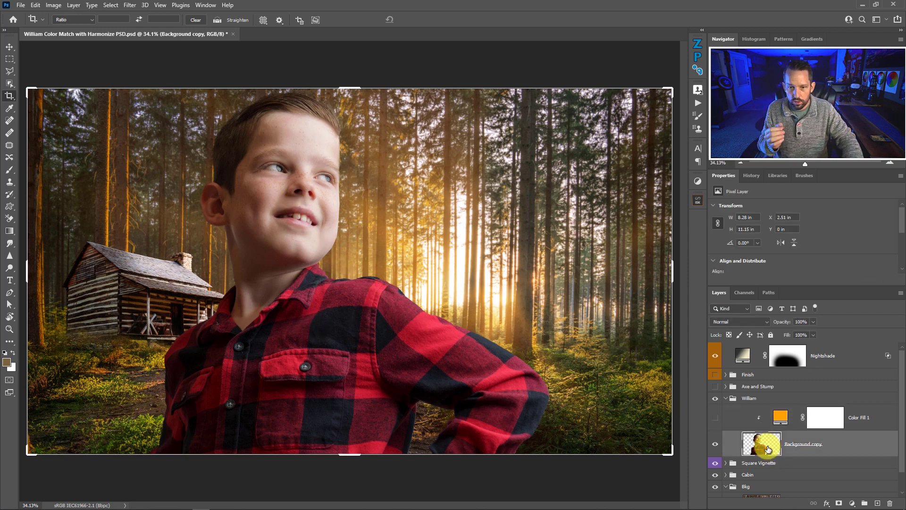
mouse_move(761, 443)
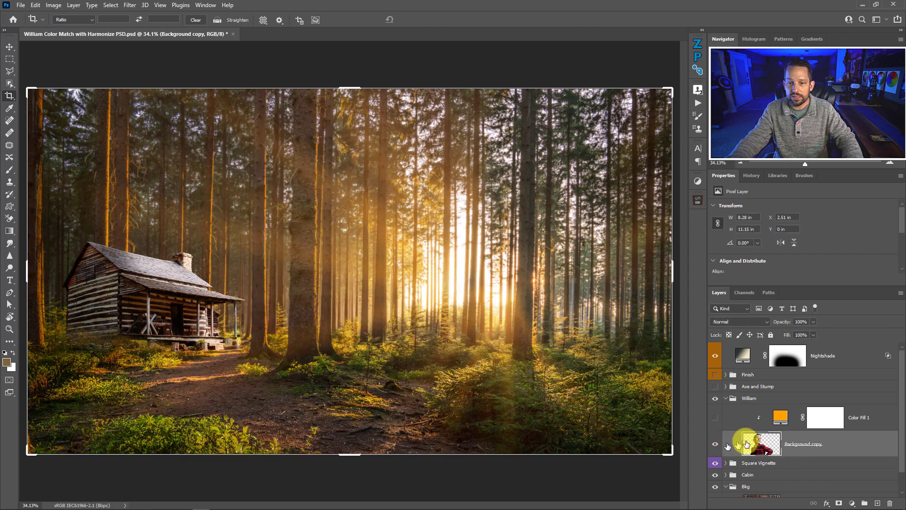
Enable the Harmonization neural filter and open the Reference Image layer dropdown.
click(129, 5)
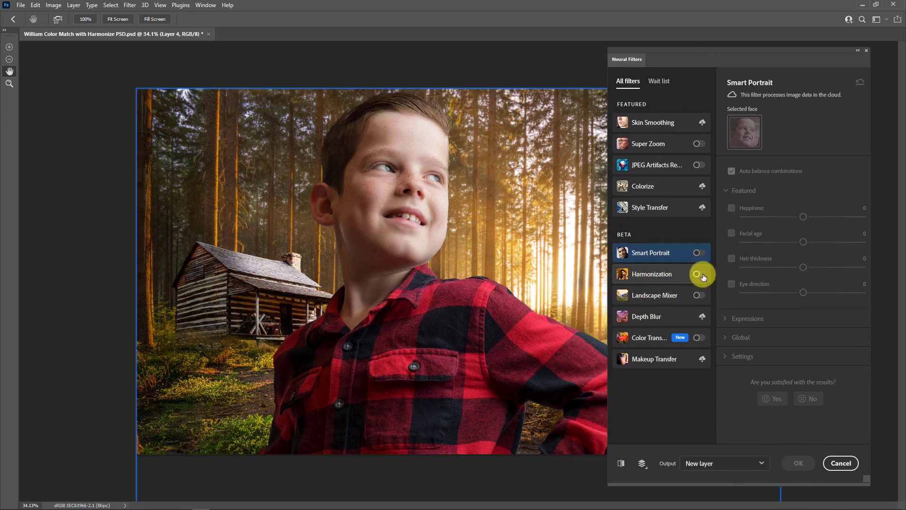
click(652, 273)
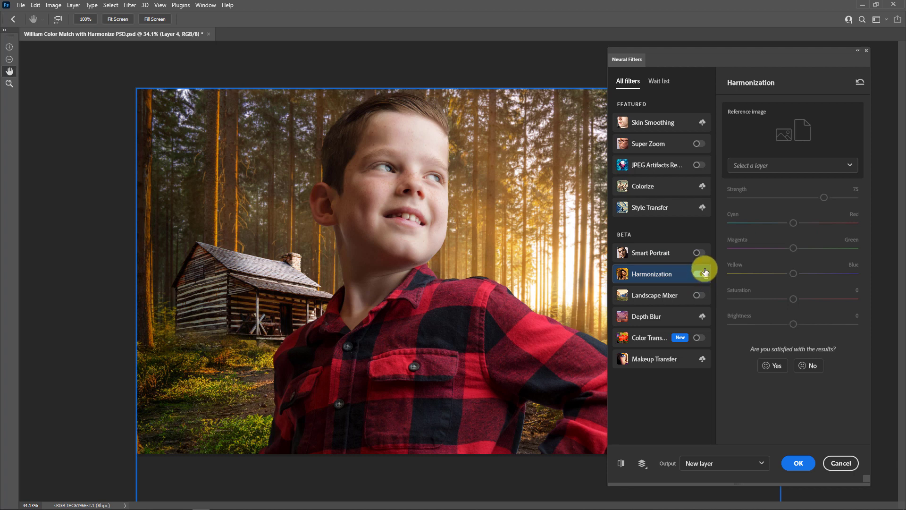
click(698, 273)
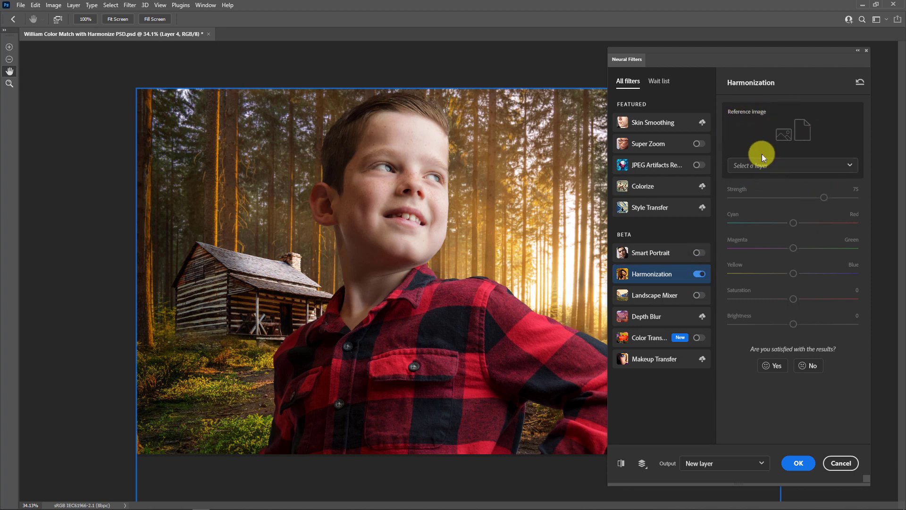
mouse_move(486, 199)
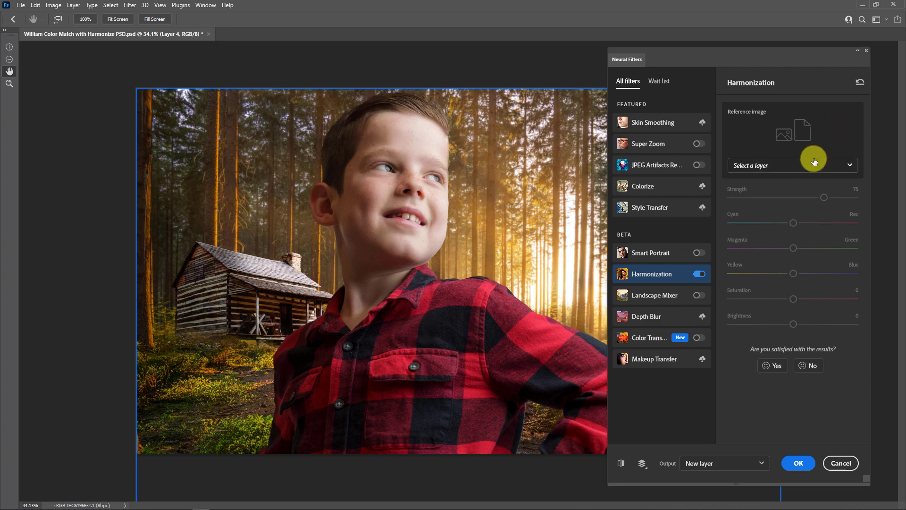
click(791, 165)
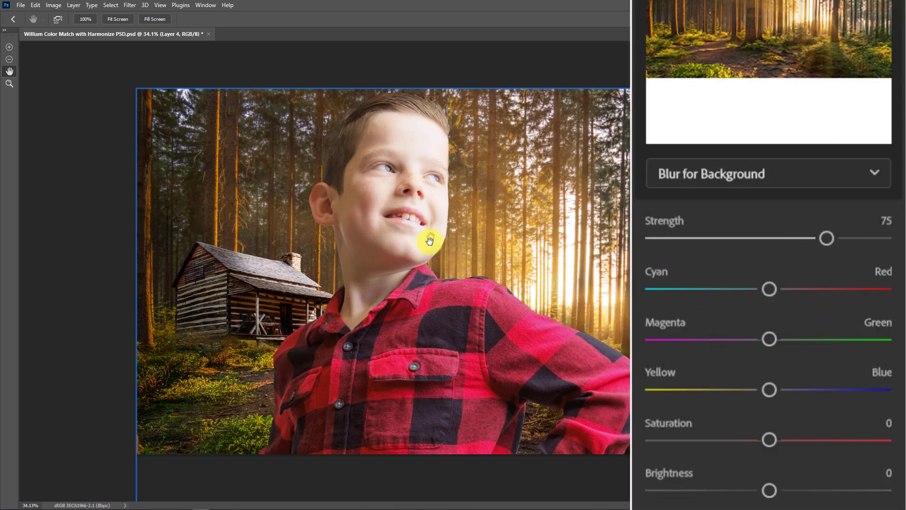
mouse_move(621, 314)
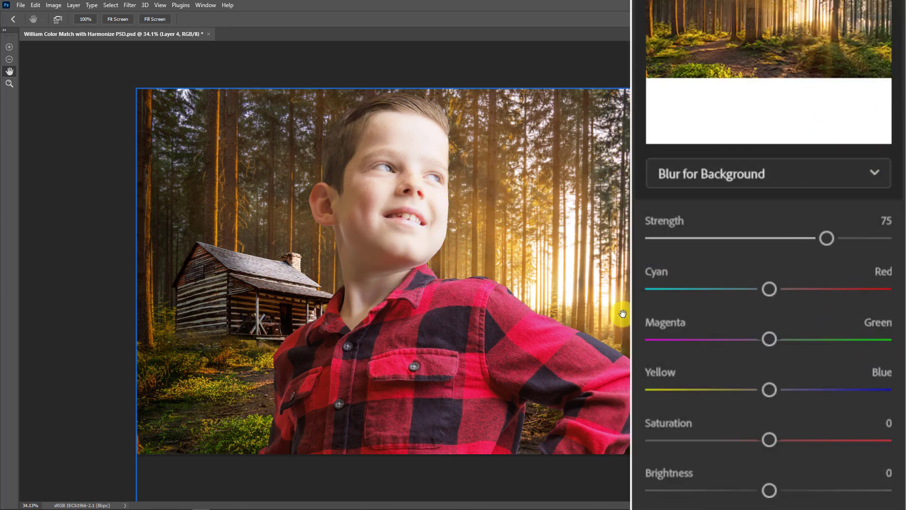
mouse_move(786, 330)
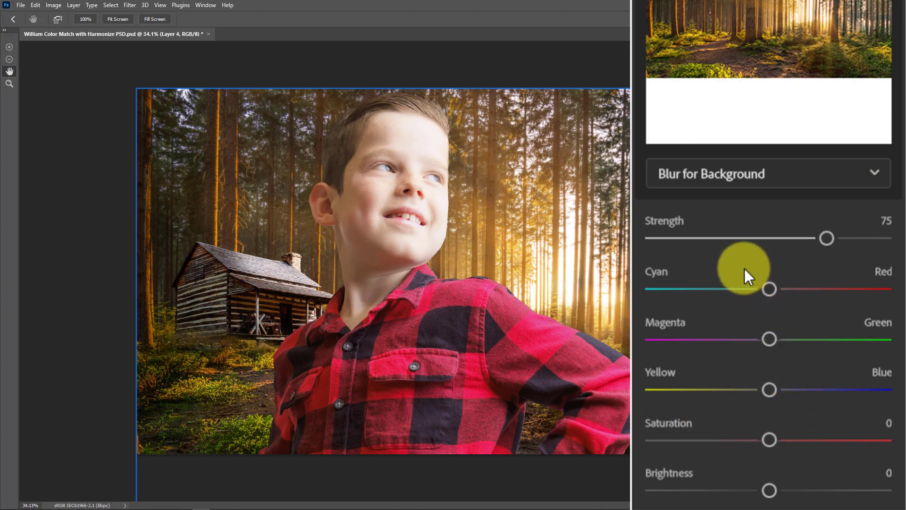
mouse_move(694, 199)
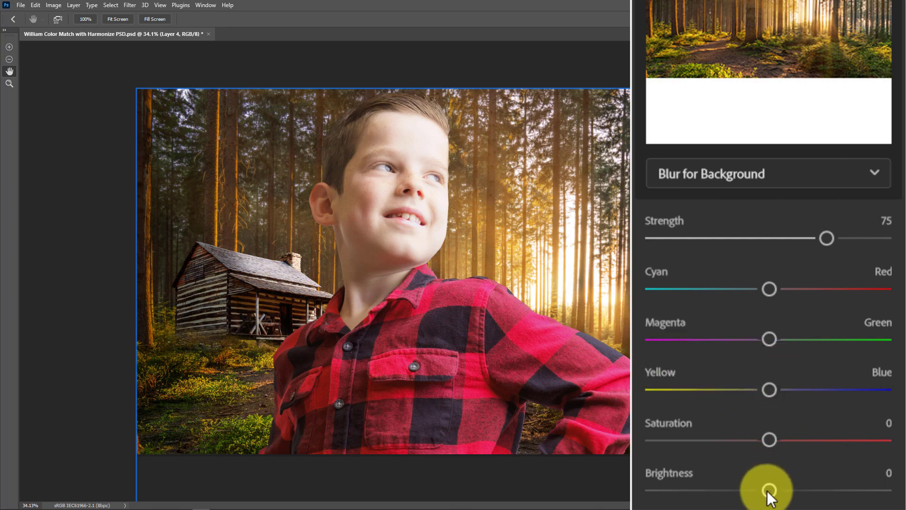
Shift the harmonized boy toward Red and Yellow and set Brightness to -18.
drag(769, 489, 743, 489)
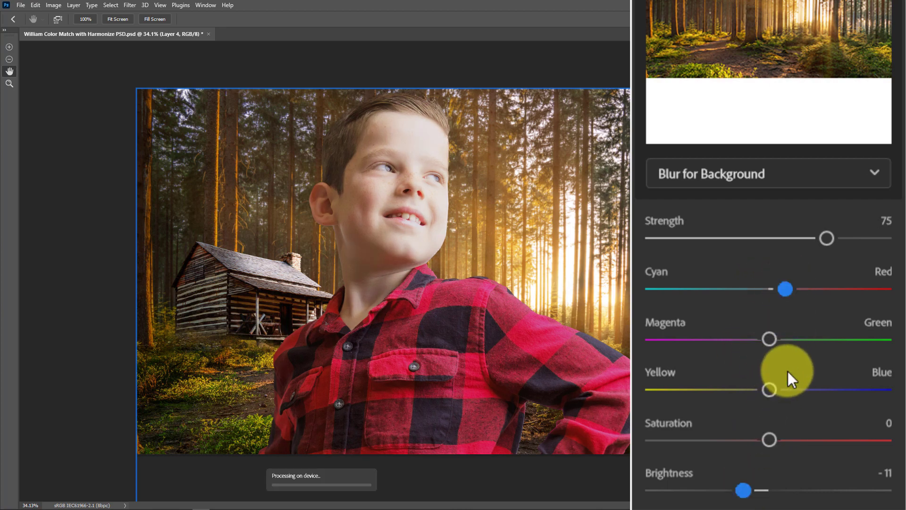
drag(769, 390, 751, 389)
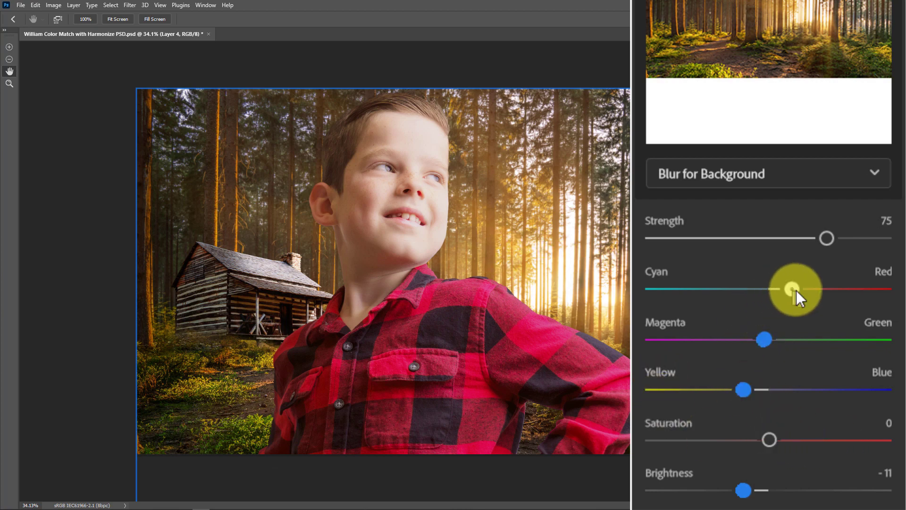
drag(792, 288, 786, 289)
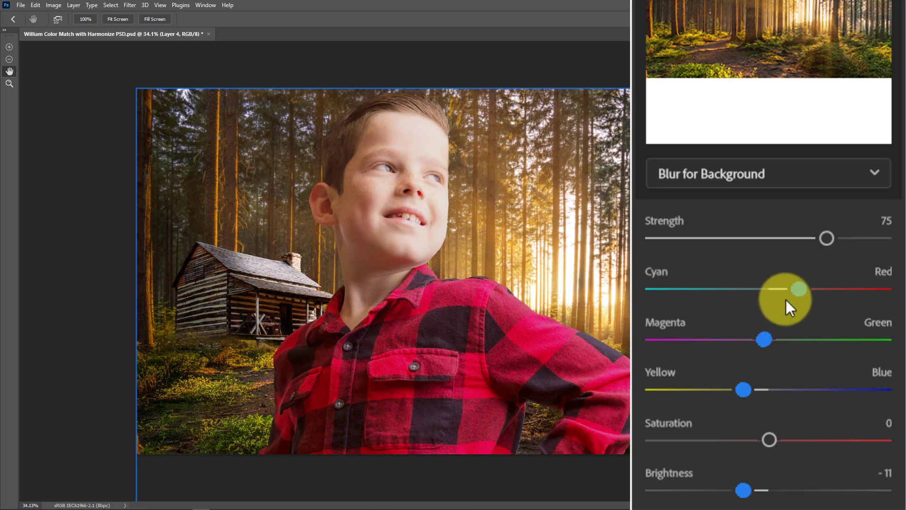
drag(826, 289, 680, 289)
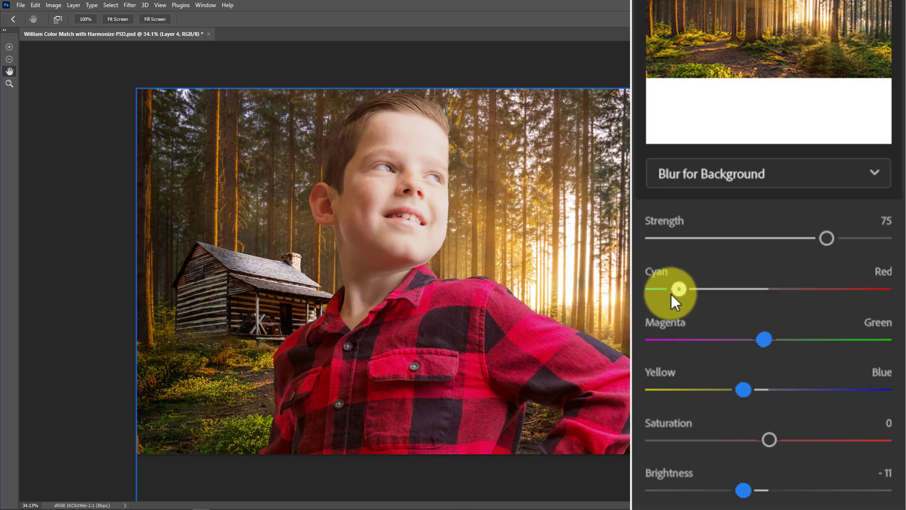
drag(679, 289, 679, 288)
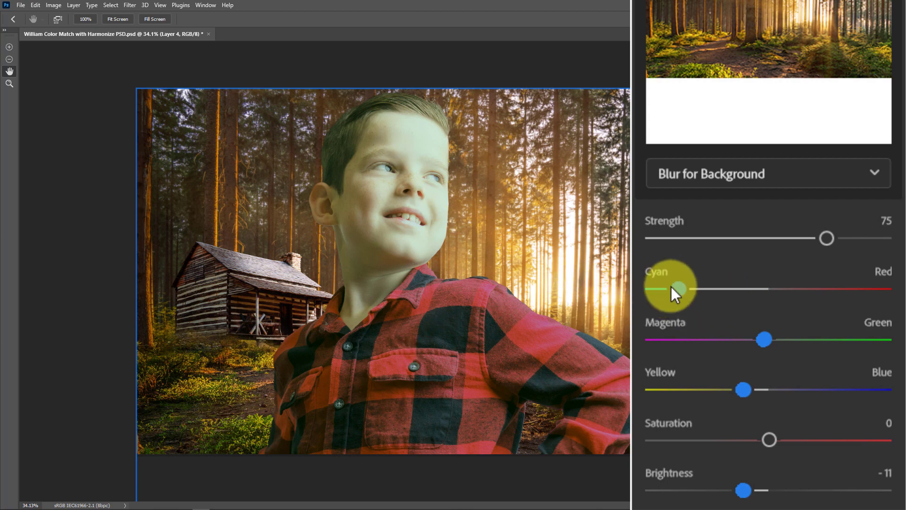
drag(674, 289, 778, 289)
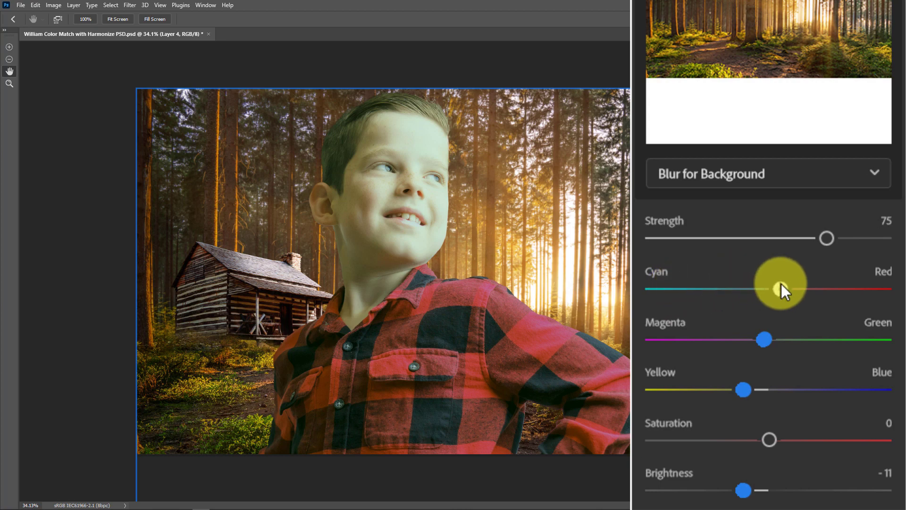
drag(780, 288, 797, 288)
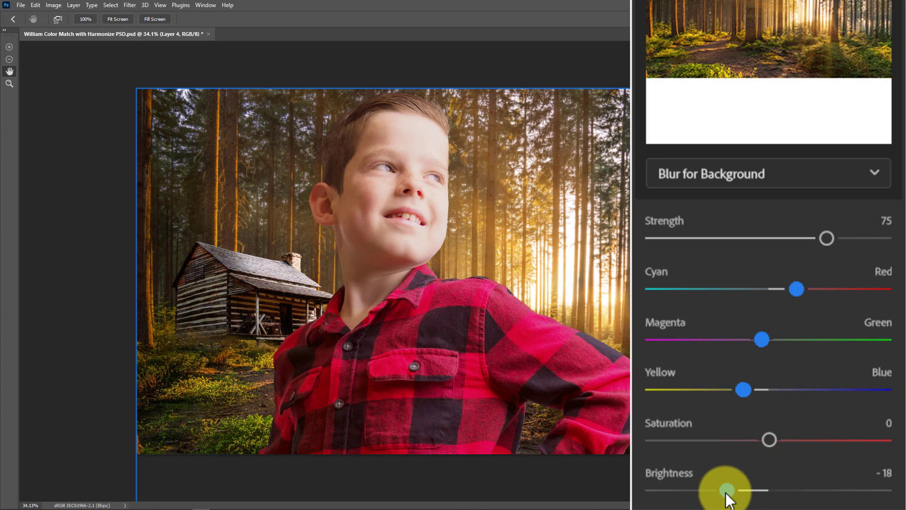
drag(725, 490, 734, 489)
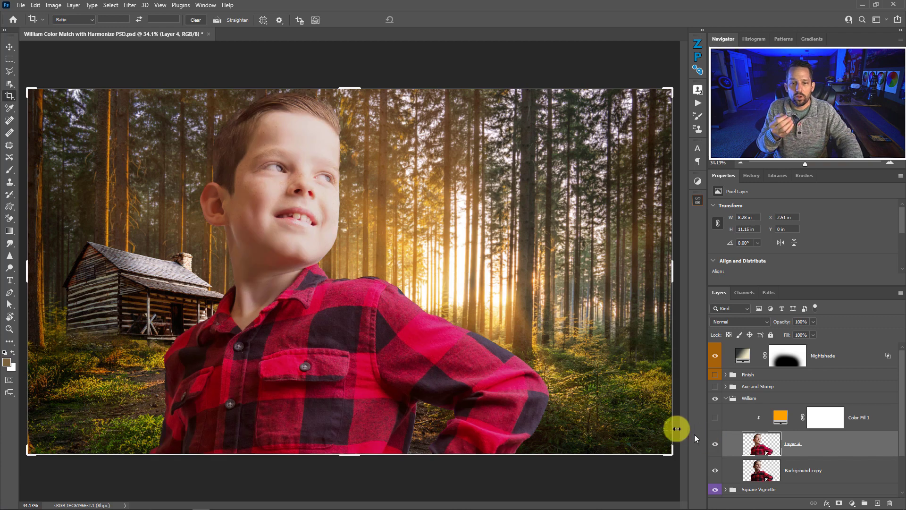
mouse_move(260, 257)
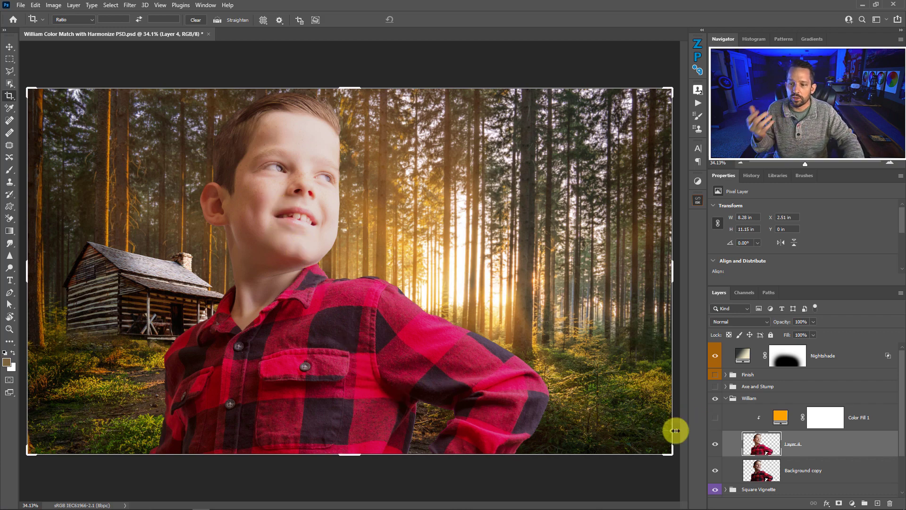
mouse_move(724, 460)
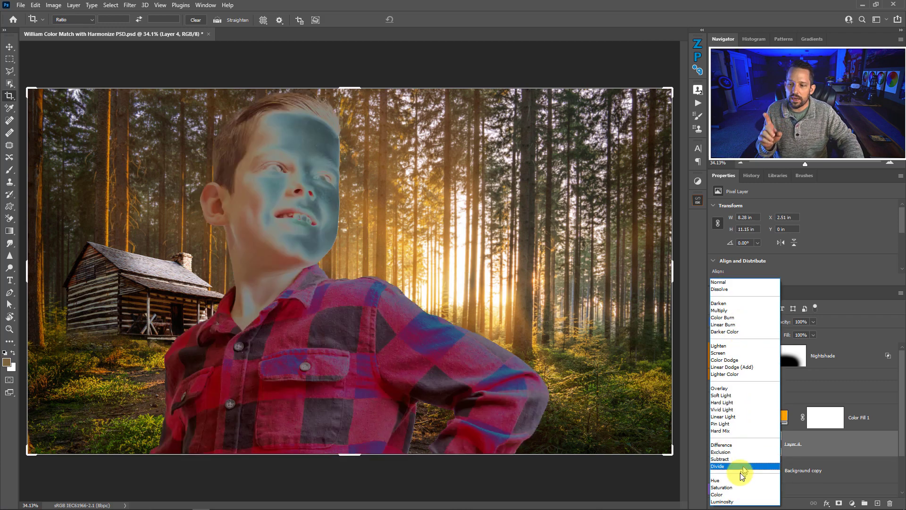
Preview Divide, then set Layer 4's blend mode to Color.
click(722, 487)
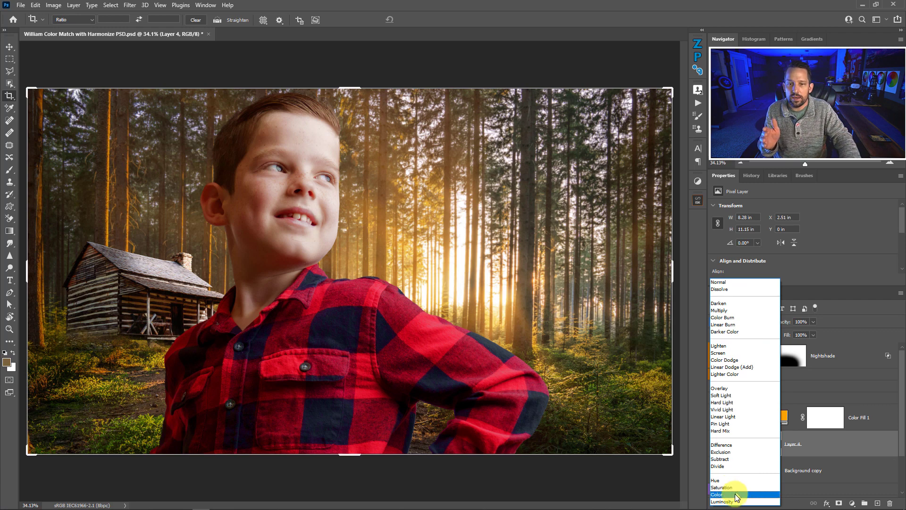
click(718, 494)
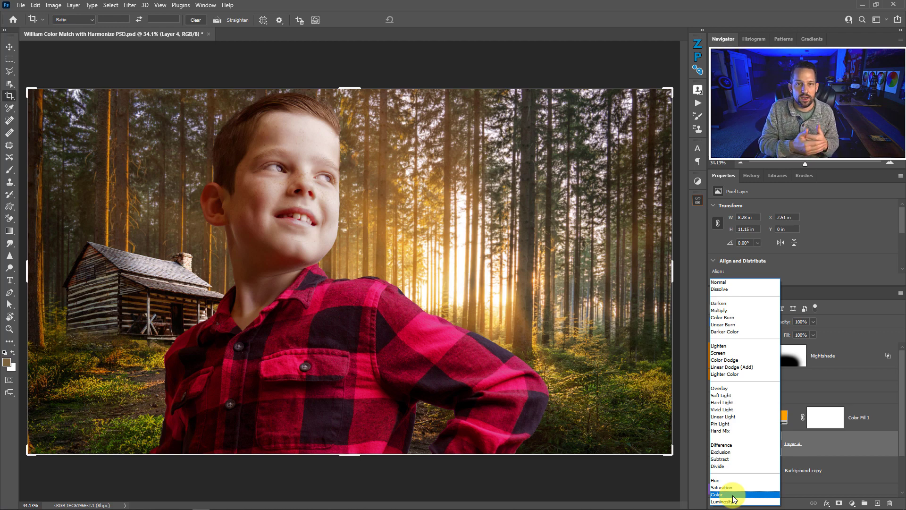
click(718, 494)
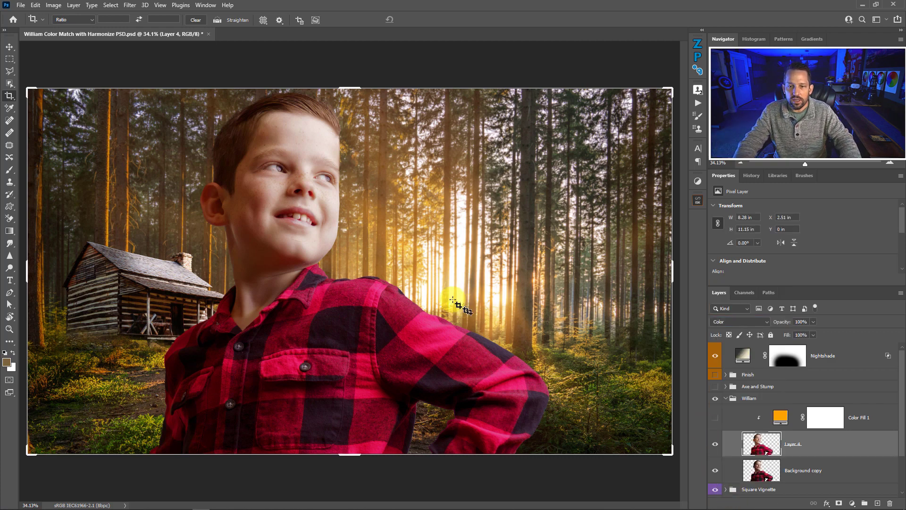
mouse_move(445, 289)
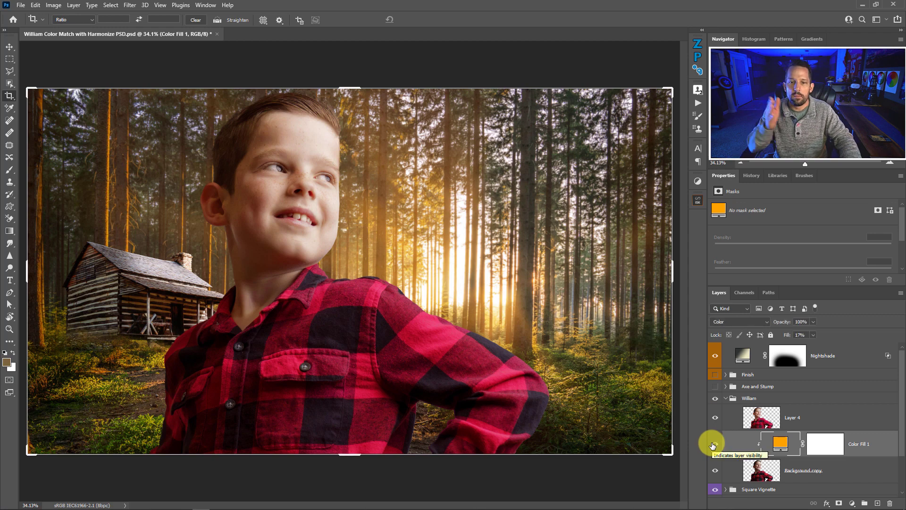
Make the orange Color Fill 1 layer visible again.
click(715, 443)
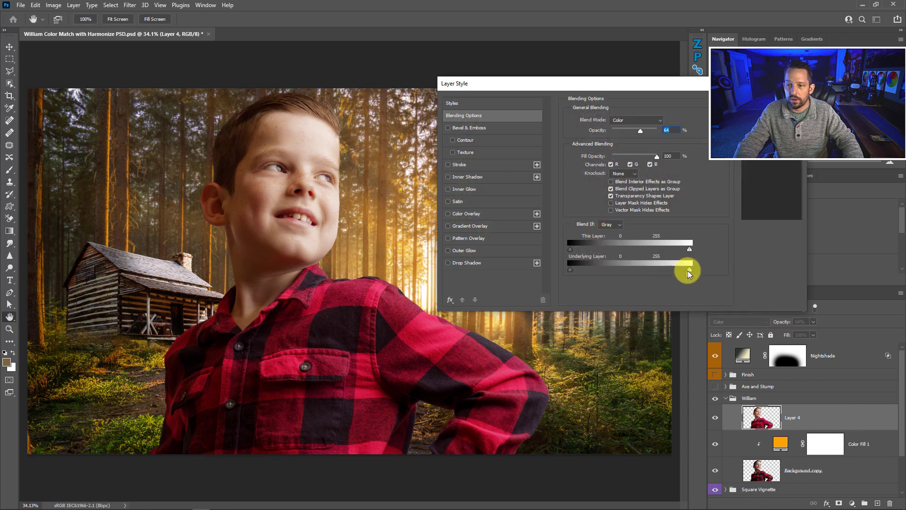
Split the Underlying Layer Blend If slider to fade Layer 4's colour over darker tones.
drag(687, 265, 657, 269)
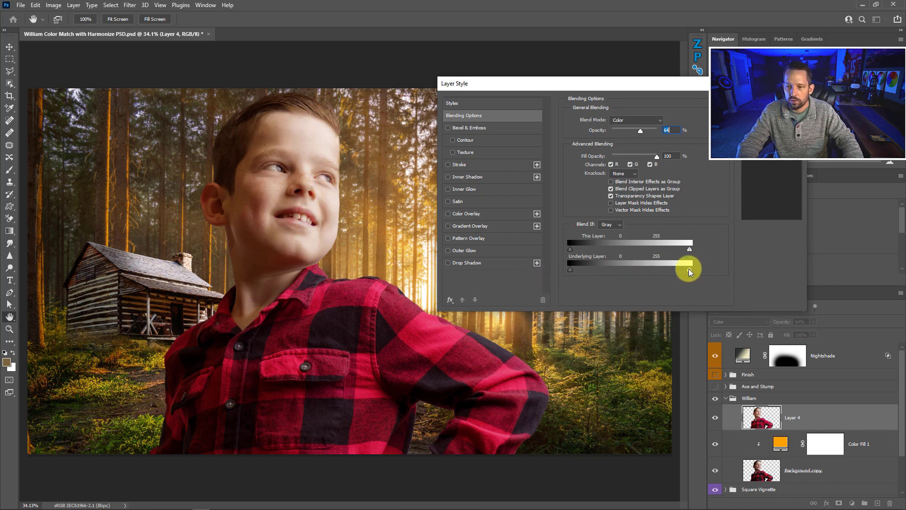
drag(689, 266, 648, 266)
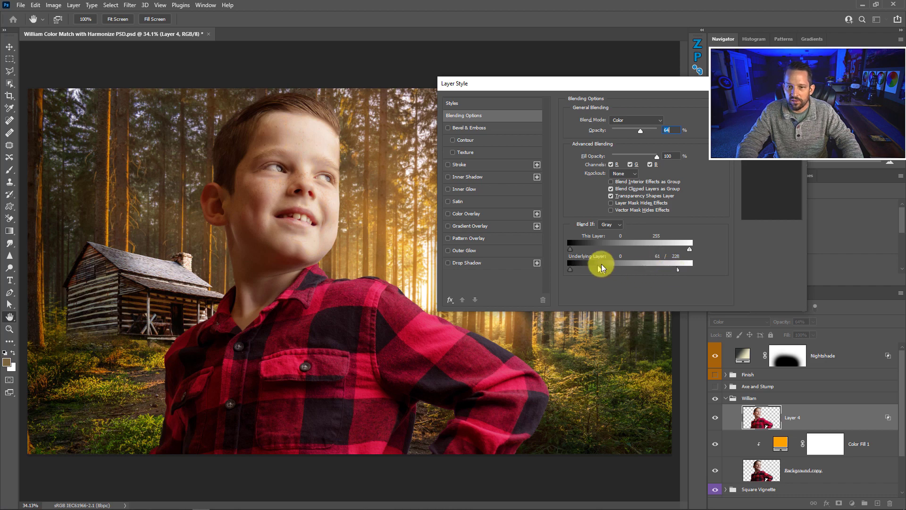
drag(601, 269, 628, 269)
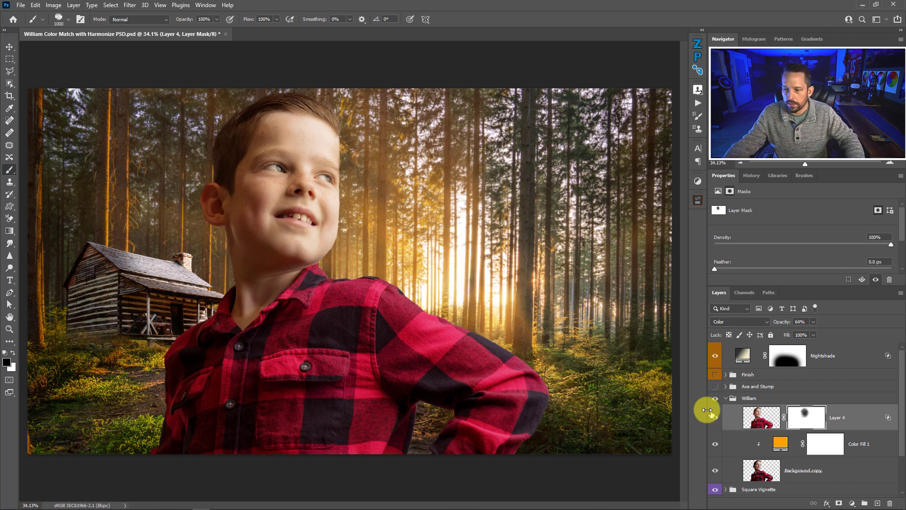
Turn the Axe and Stump and Finish groups back on.
click(715, 375)
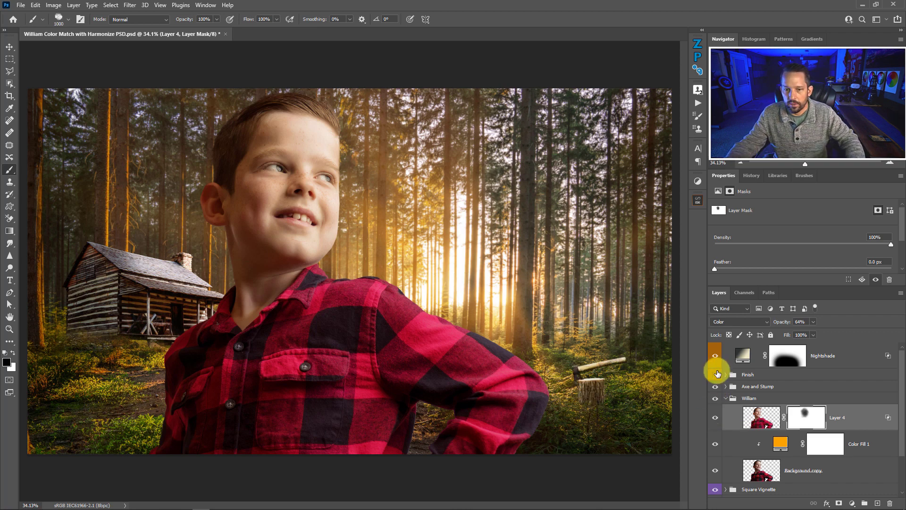
click(715, 374)
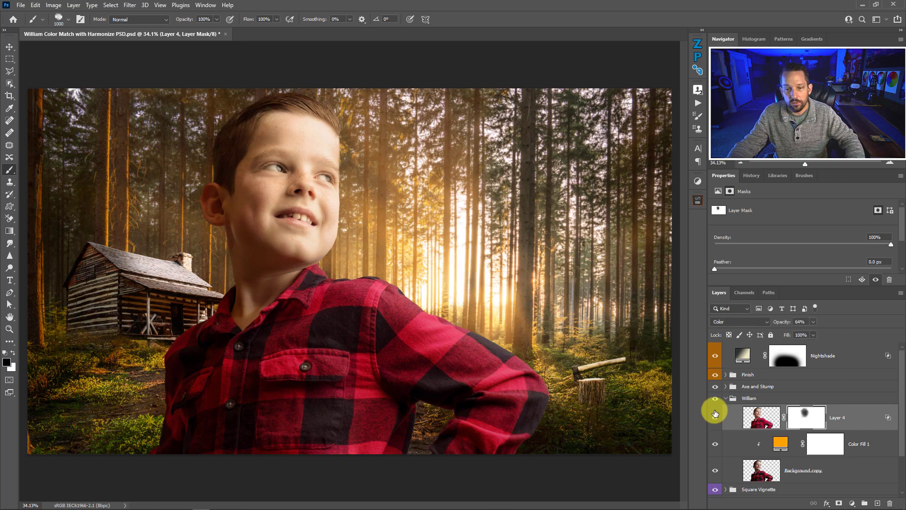
click(751, 175)
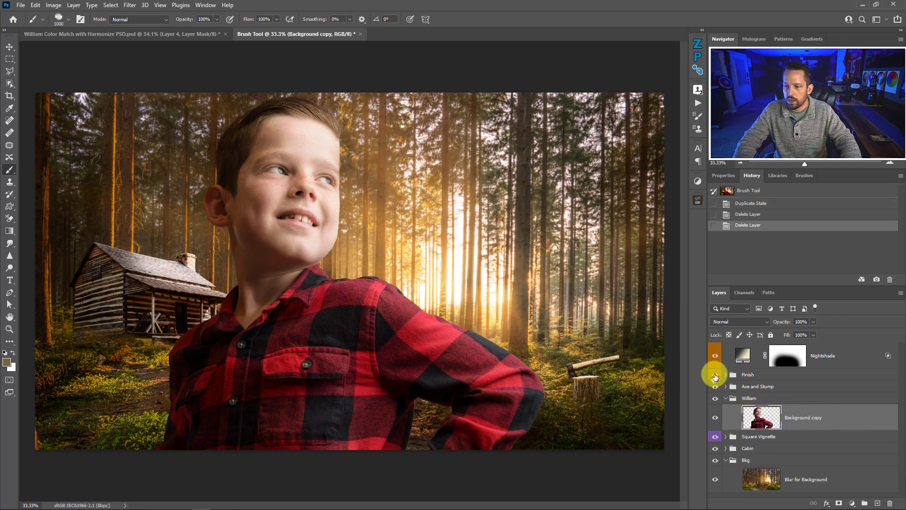
Hide the Finish and Axe and Stump groups in the duplicate document.
click(715, 375)
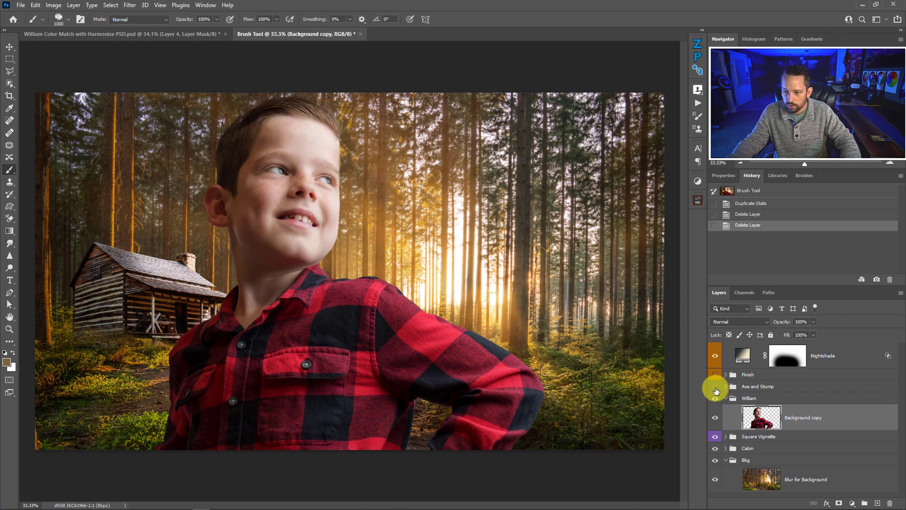
click(715, 386)
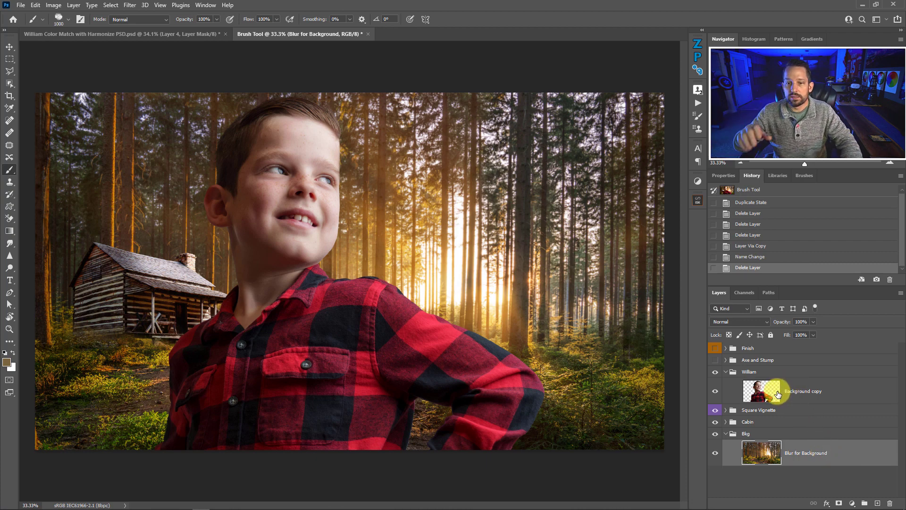
mouse_move(777, 395)
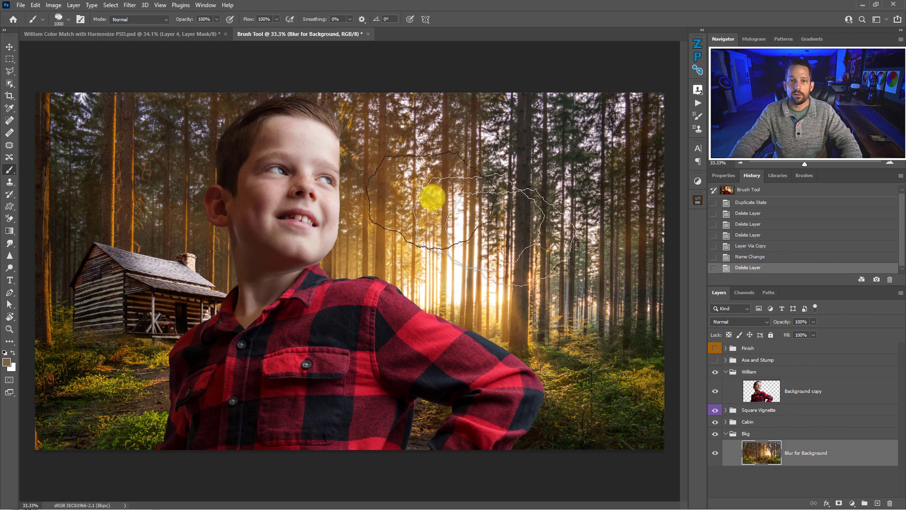
Enable the Harmonization neural filter with Background copy as its reference layer.
click(129, 4)
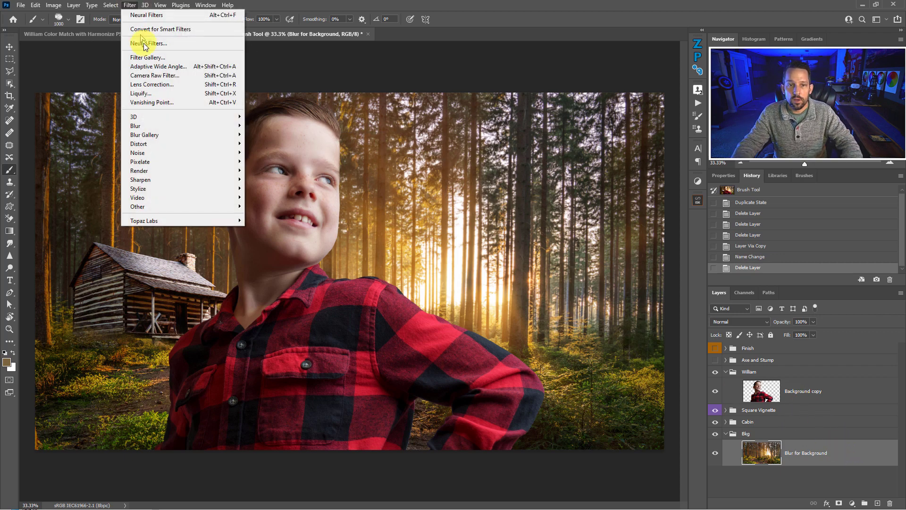
click(148, 43)
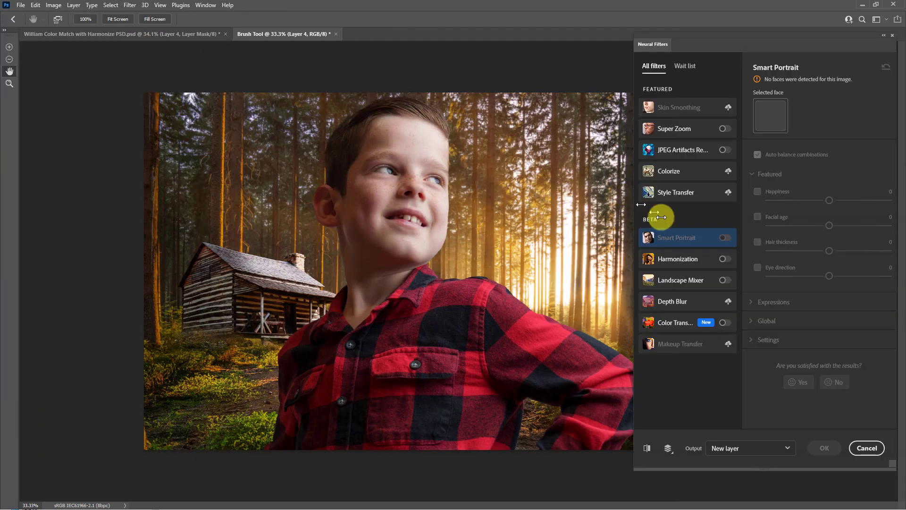
click(726, 258)
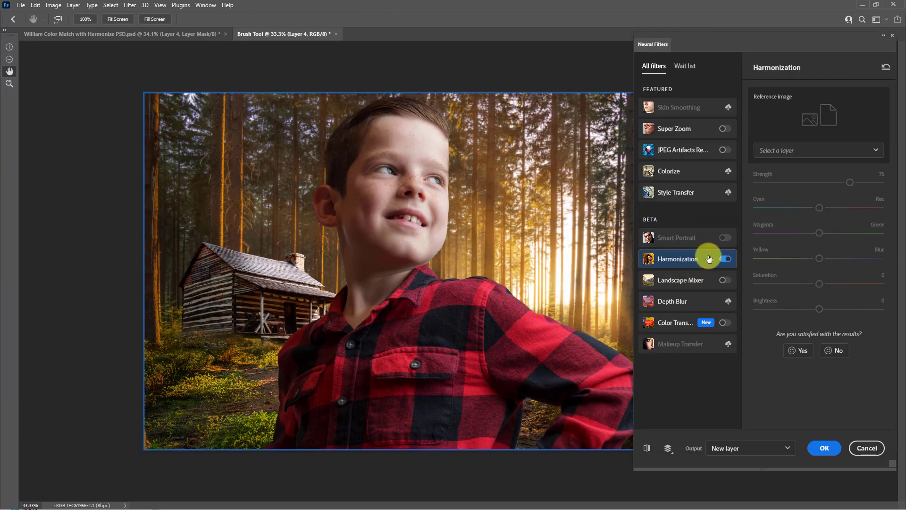
click(817, 150)
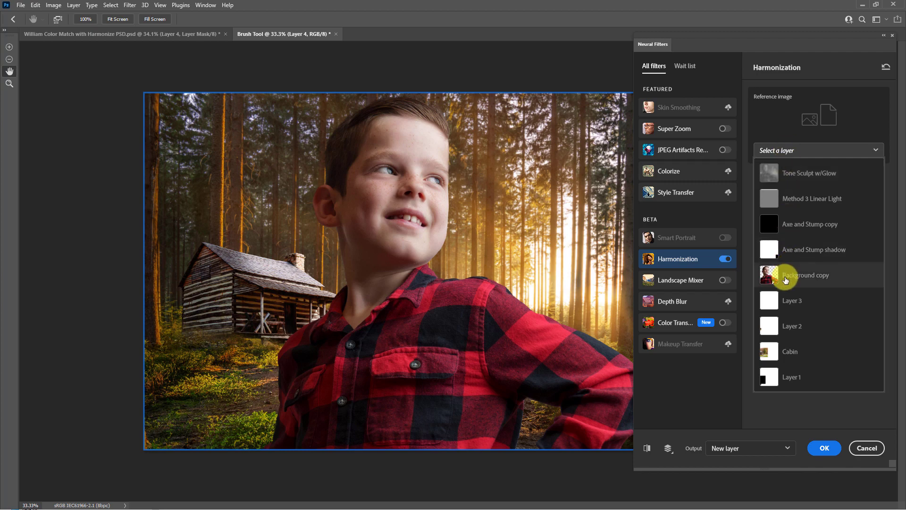
click(805, 274)
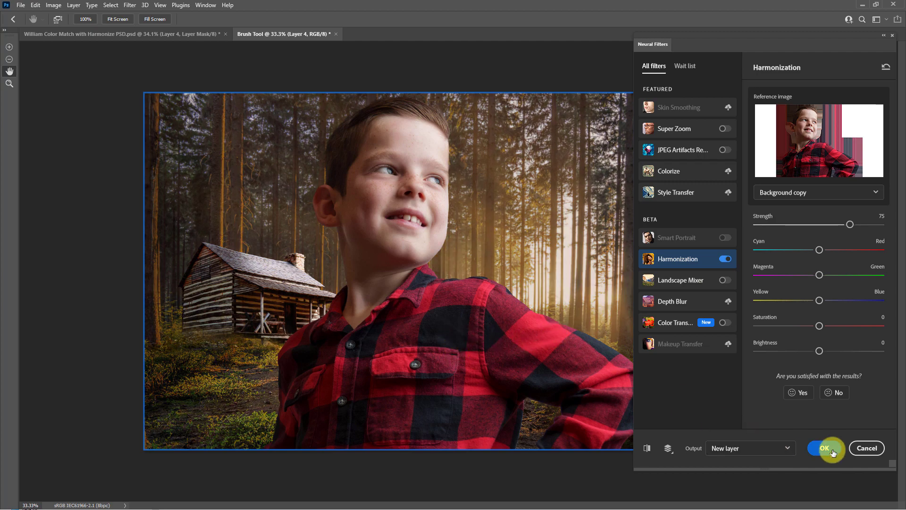
mouse_move(500, 267)
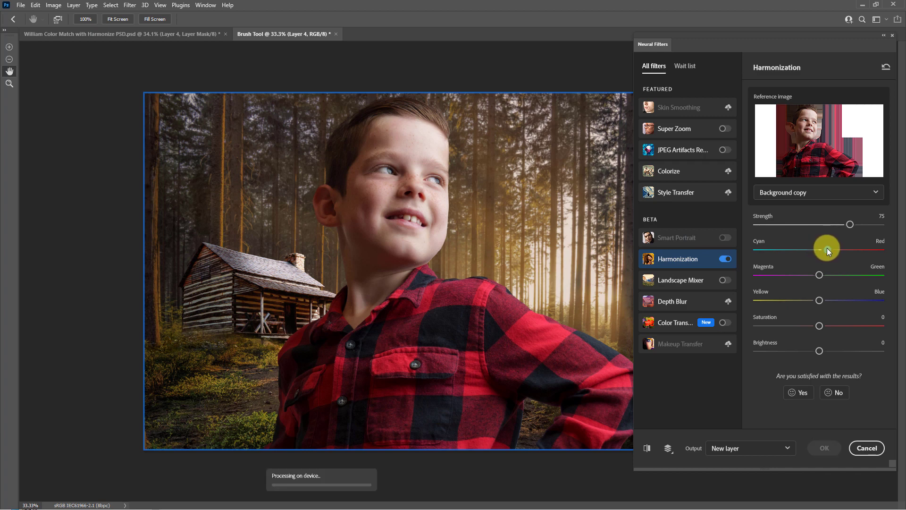
Nudge Cyan-Red toward red, raise Brightness to +16, and output Harmonization as a new layer.
drag(812, 250, 827, 250)
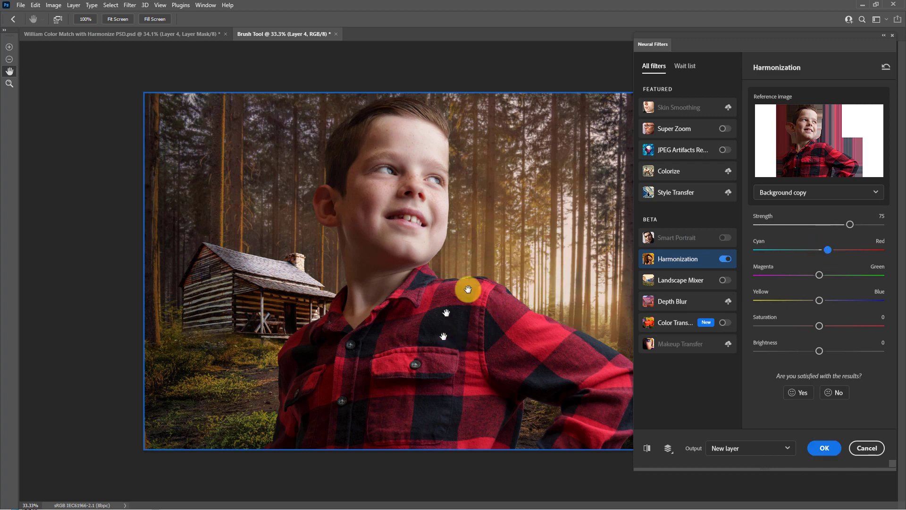
mouse_move(772, 326)
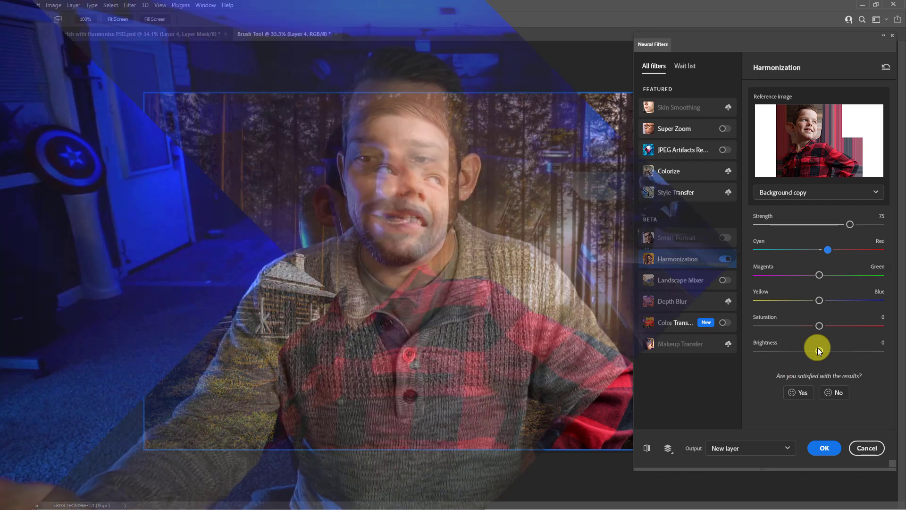
drag(819, 350, 831, 350)
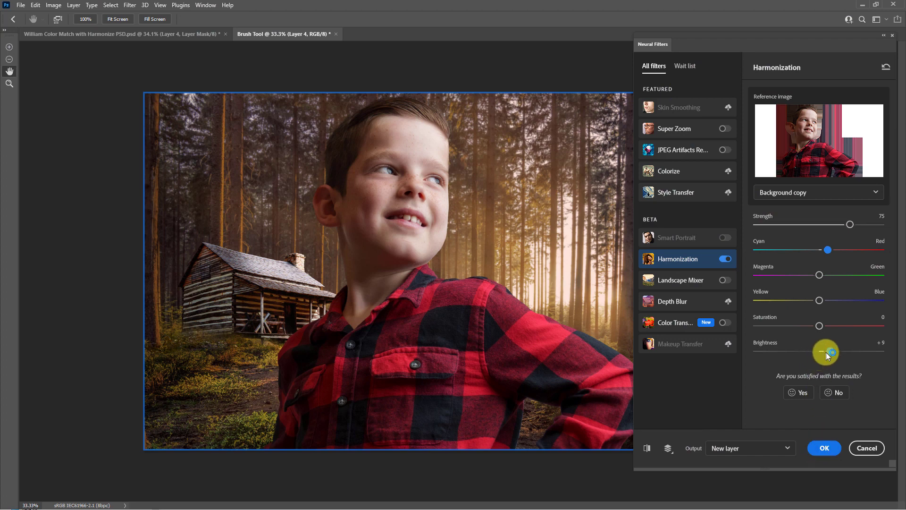
drag(825, 351, 840, 351)
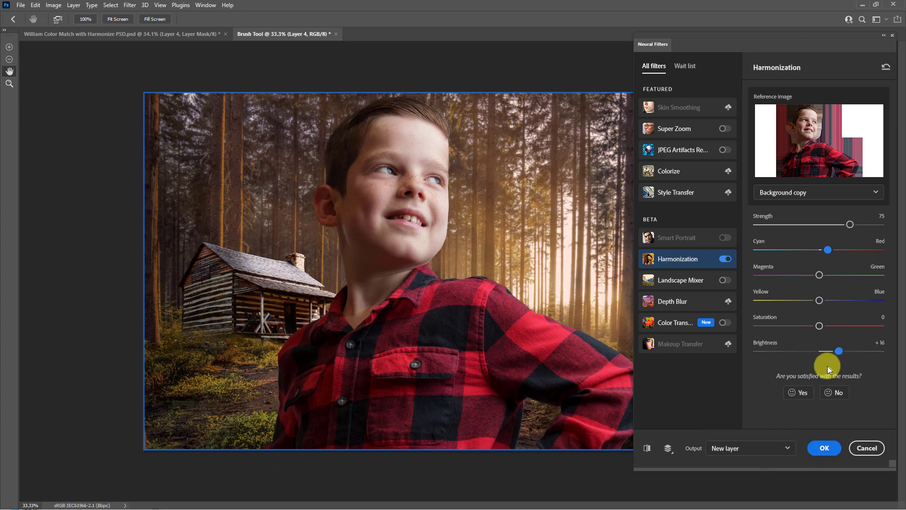
click(824, 447)
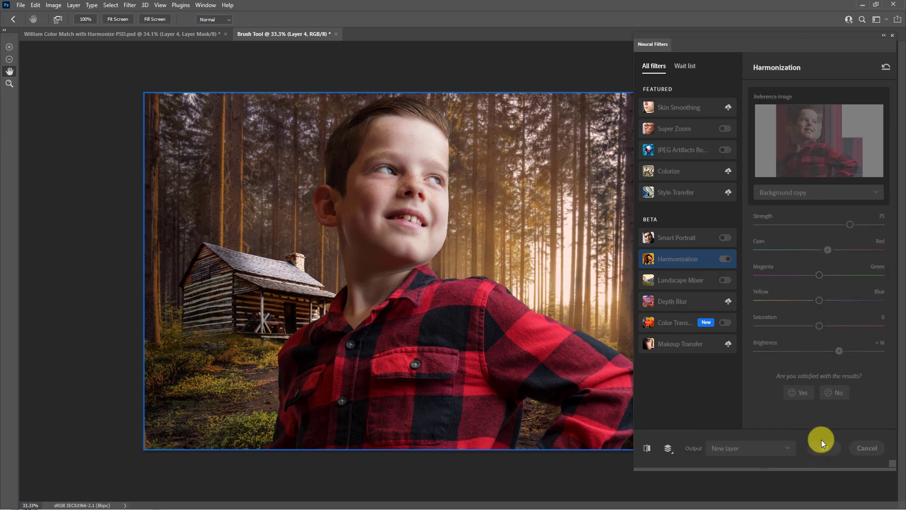
click(799, 392)
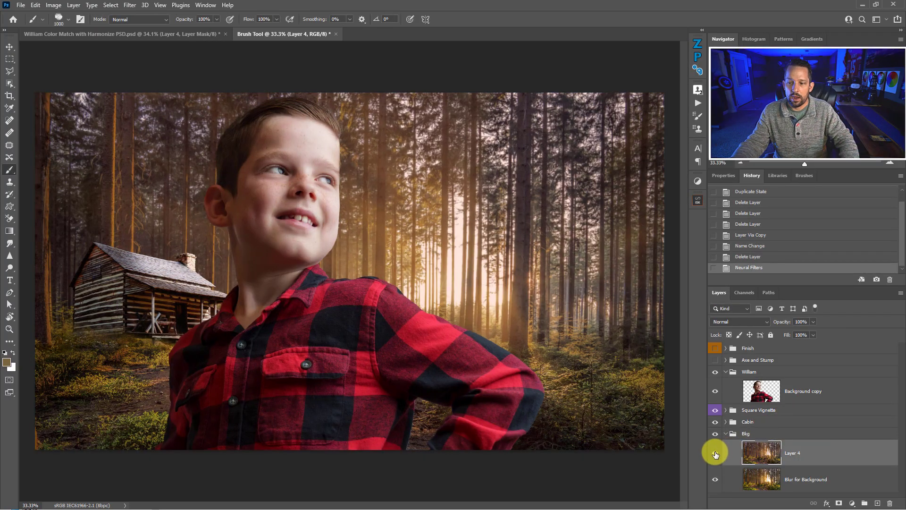
mouse_move(716, 453)
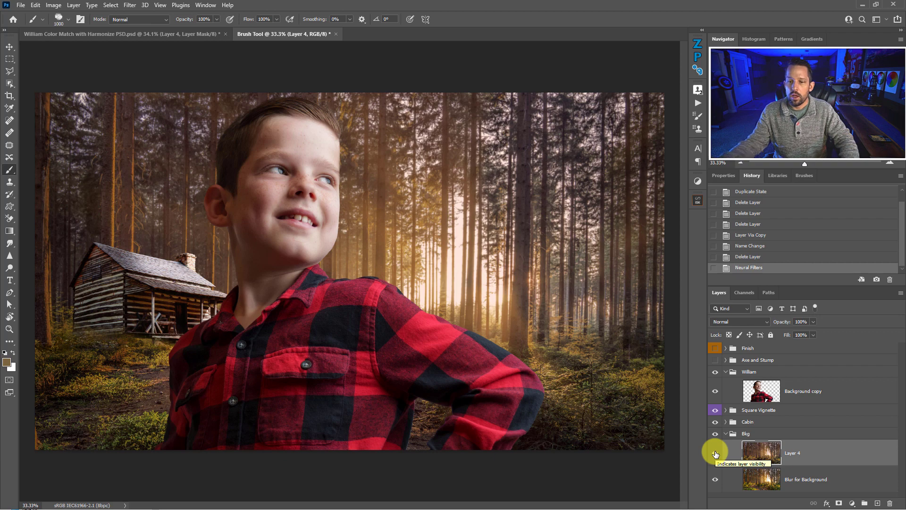
Compare by hiding harmonized Layer 4, then set its blend mode to Color.
click(716, 453)
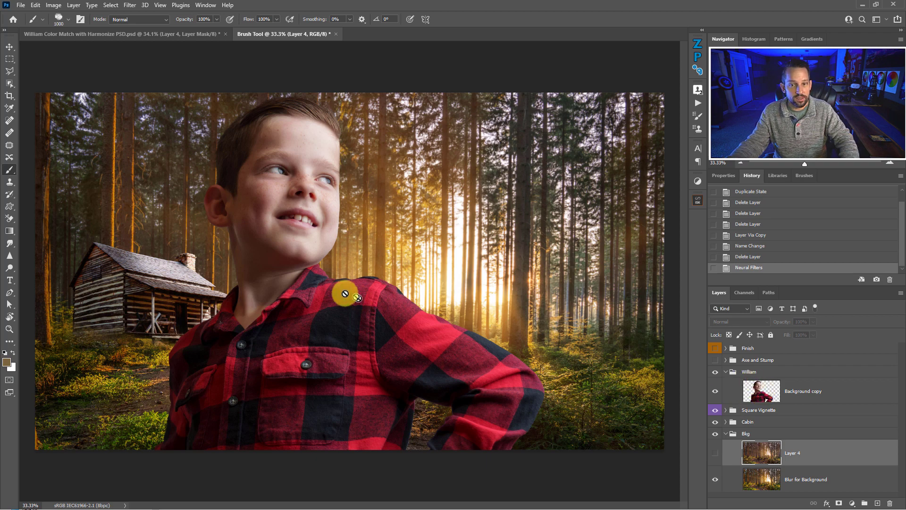
mouse_move(716, 454)
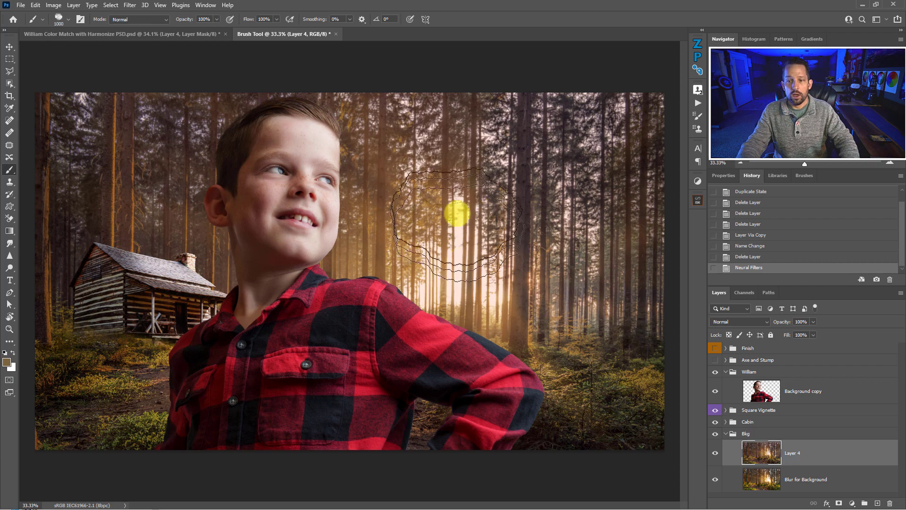
click(739, 321)
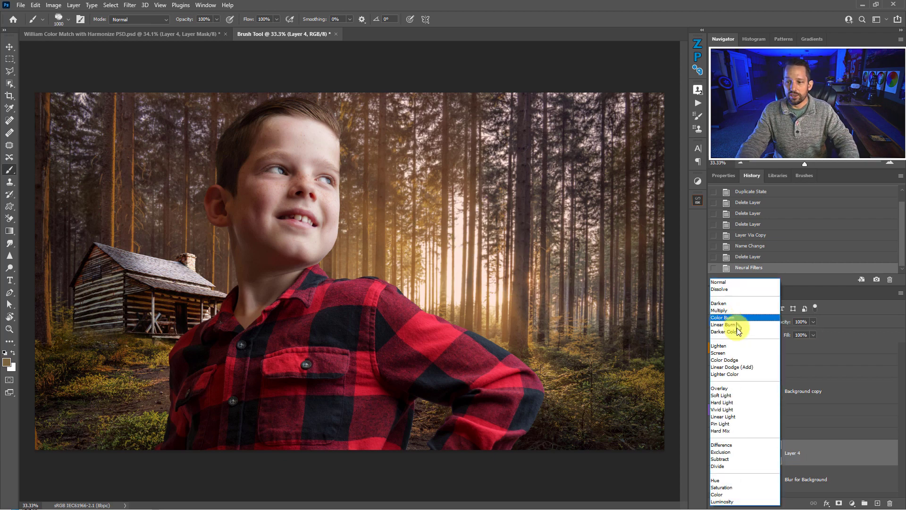
click(717, 494)
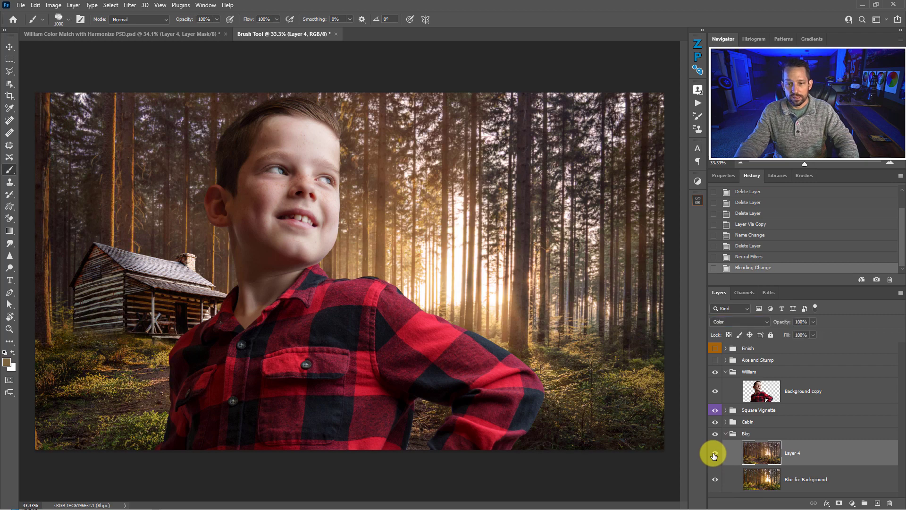
mouse_move(715, 453)
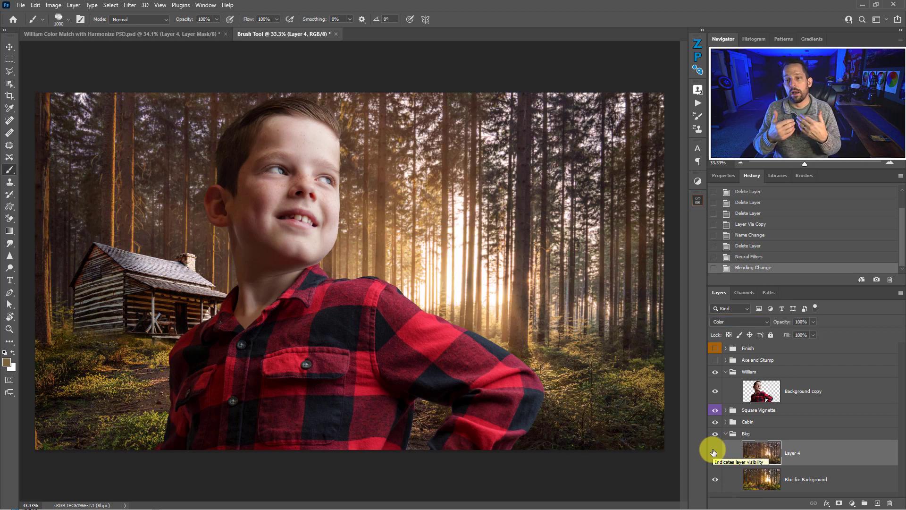